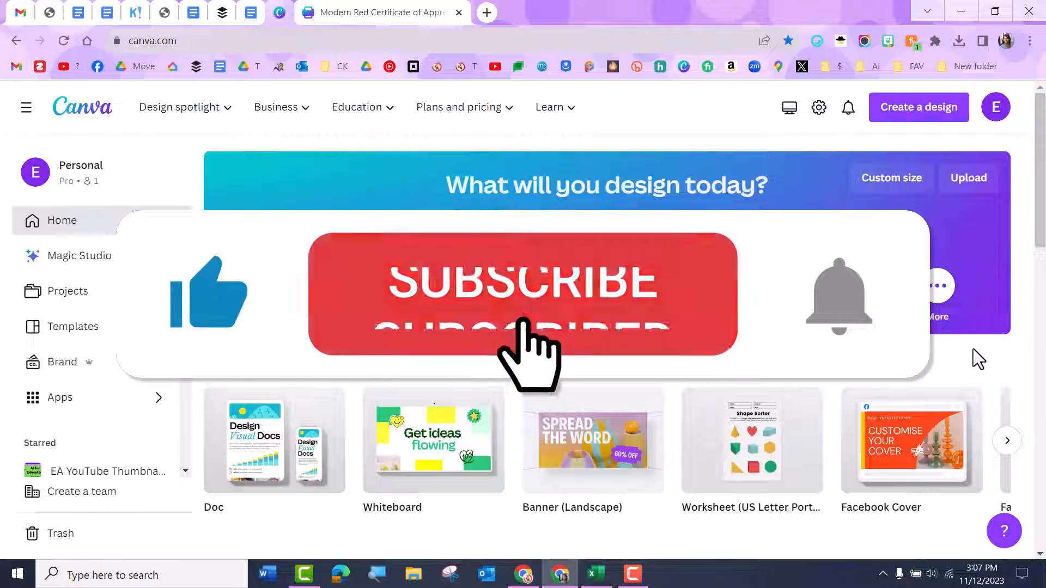
# - Search Canva for 'certificate' templates
pyautogui.click(521, 296)
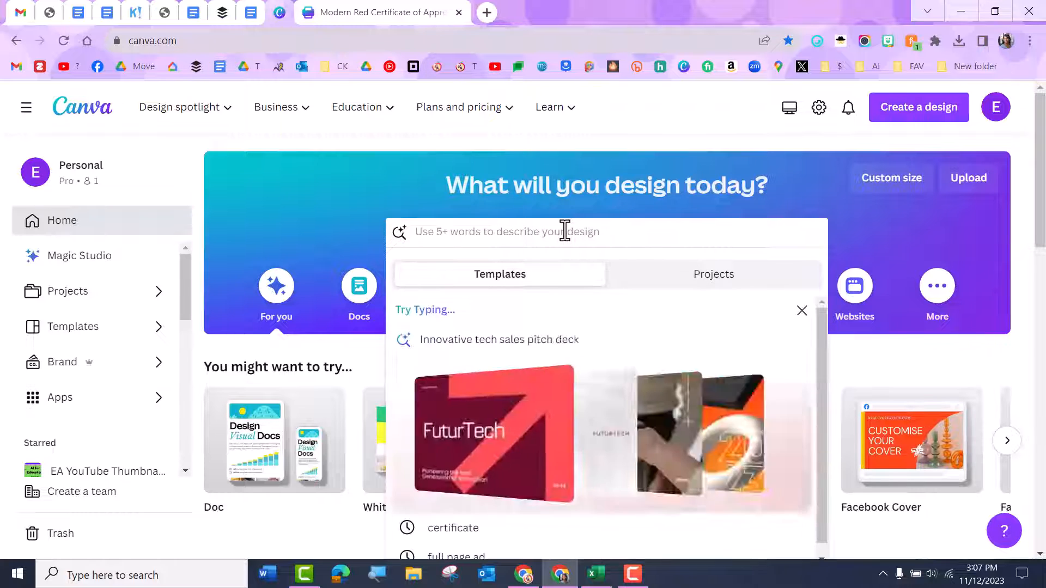
pyautogui.write('certificate')
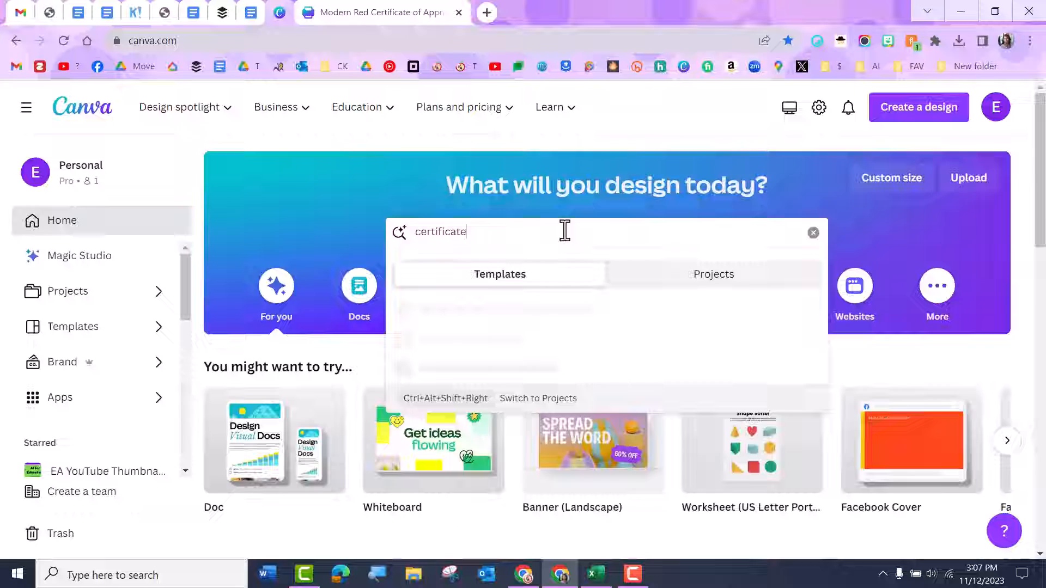
pyautogui.press('Enter')
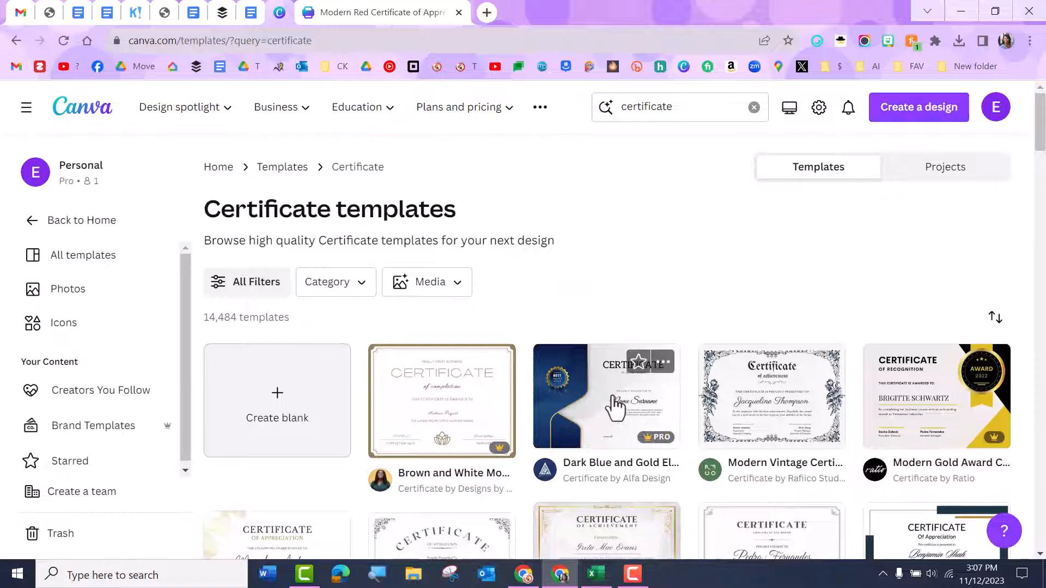
# - Download the Google Sheets form responses as a CSV file
pyautogui.click(381, 12)
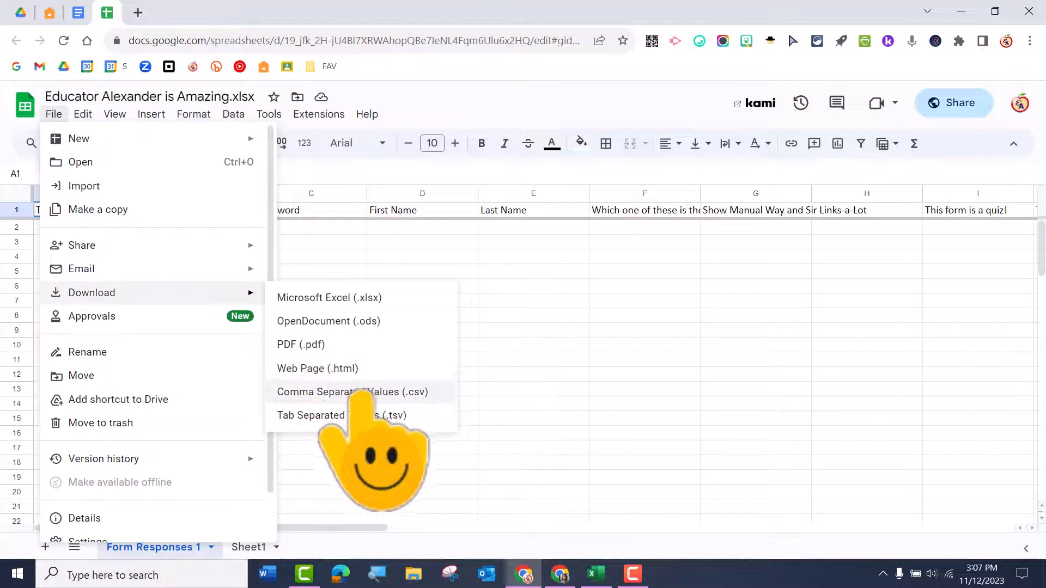
pyautogui.click(595, 574)
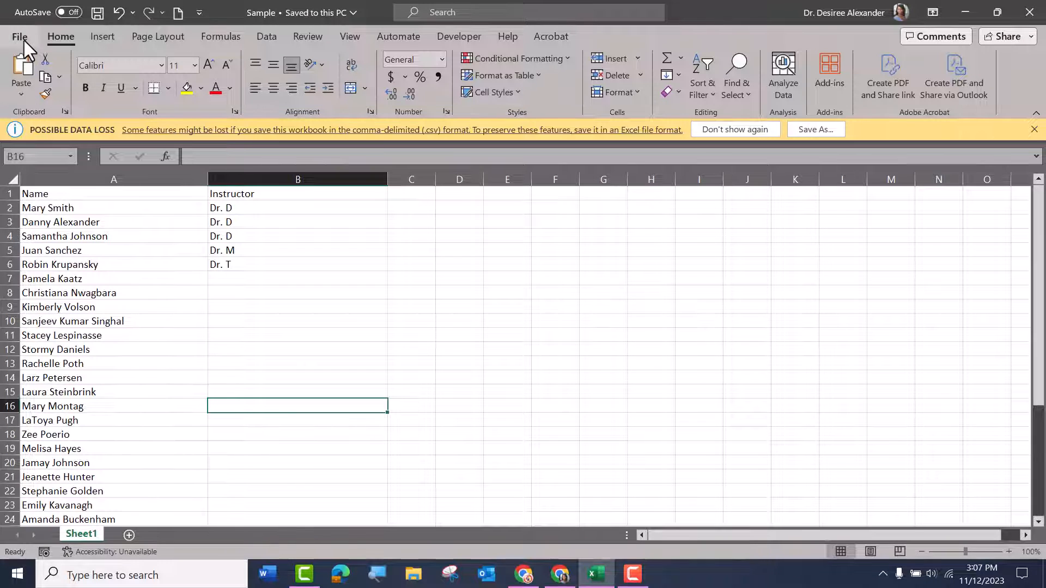
# - Save the Excel list of names and instructors as a CSV (MS-DOS) file on the Desktop
pyautogui.click(19, 37)
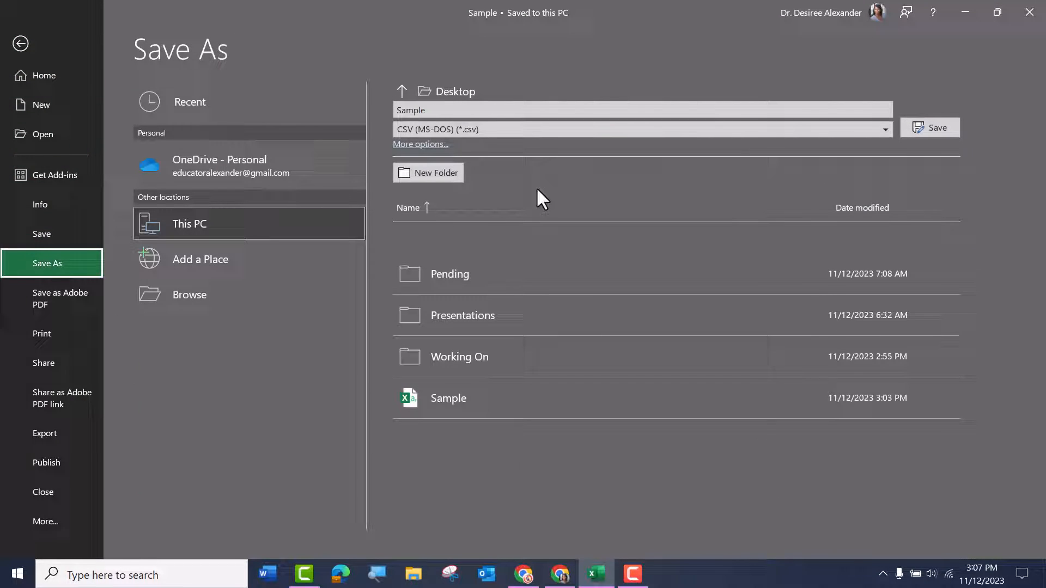
pyautogui.click(880, 128)
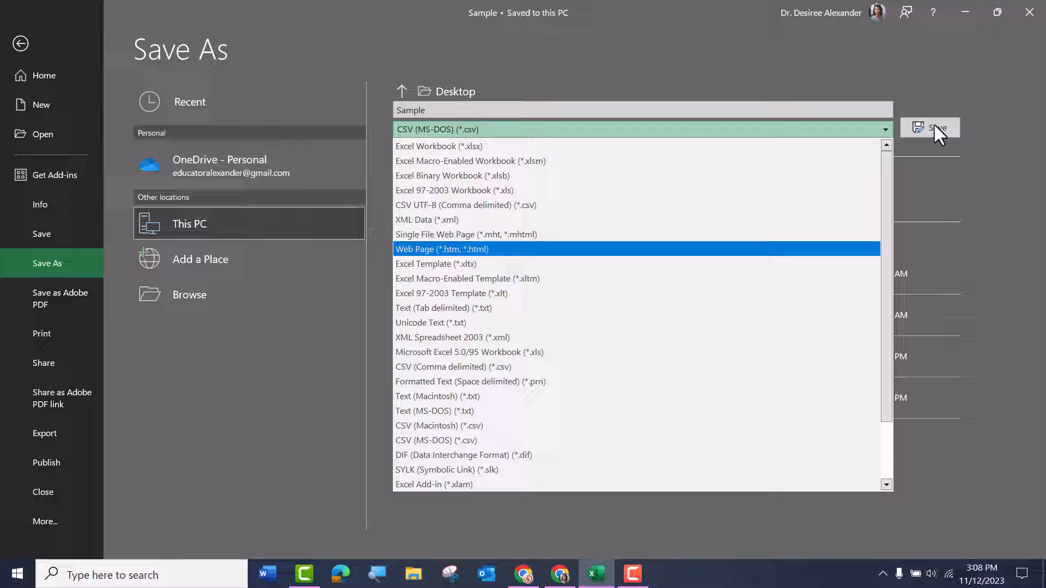
pyautogui.click(937, 129)
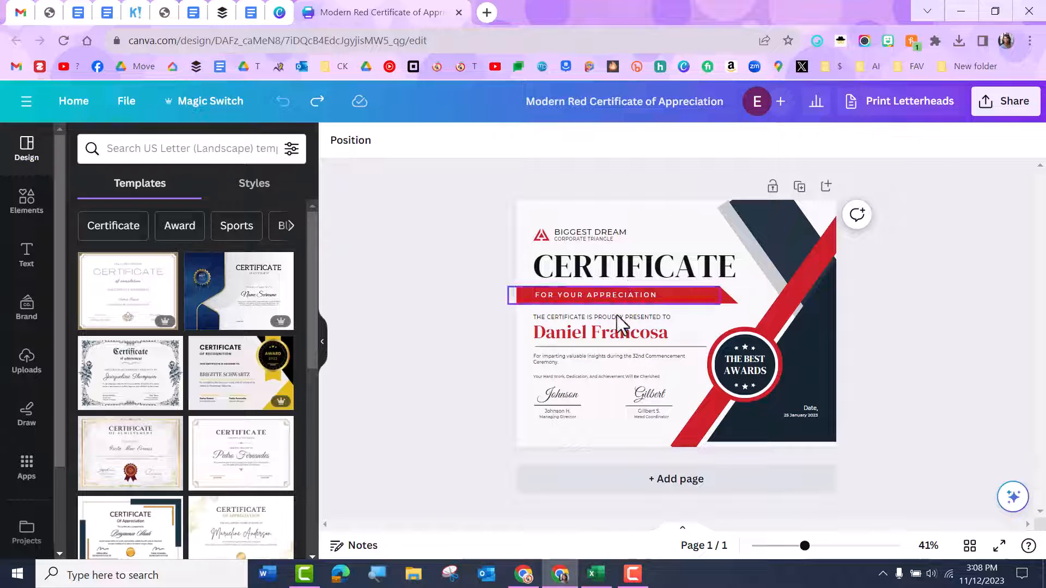
pyautogui.click(600, 333)
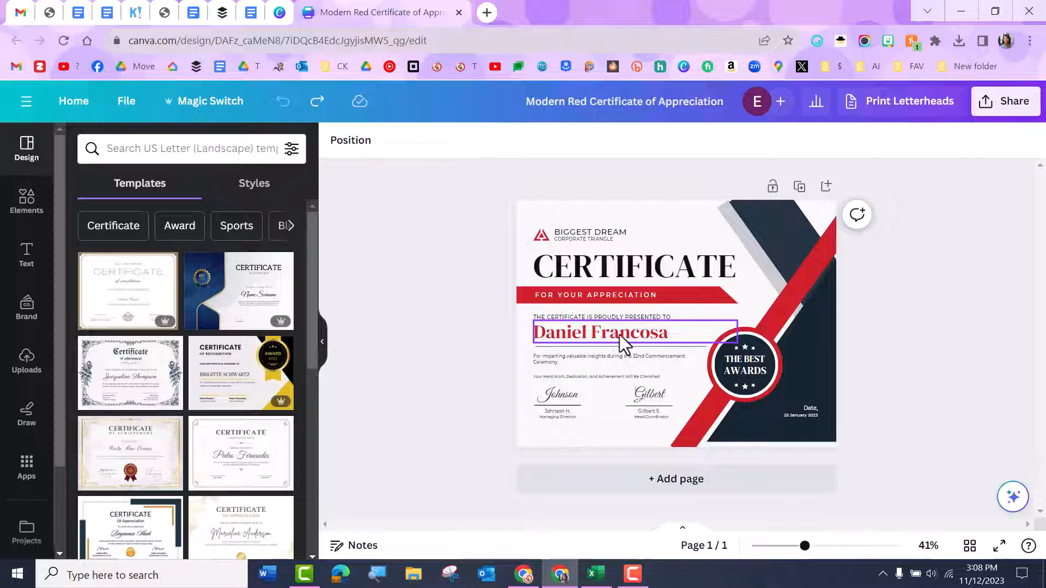
pyautogui.moveTo(628, 348)
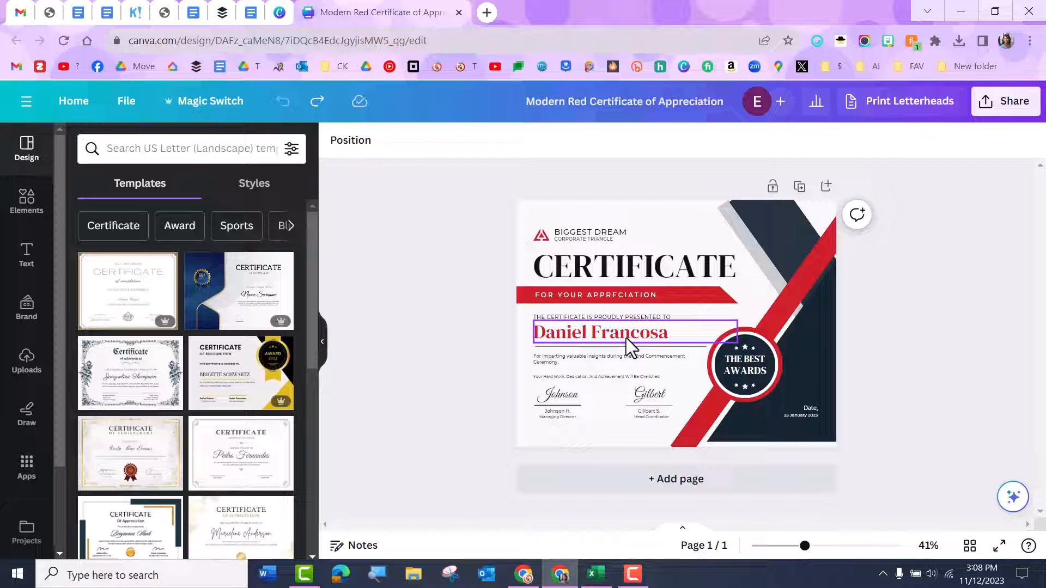
pyautogui.doubleClick(599, 332)
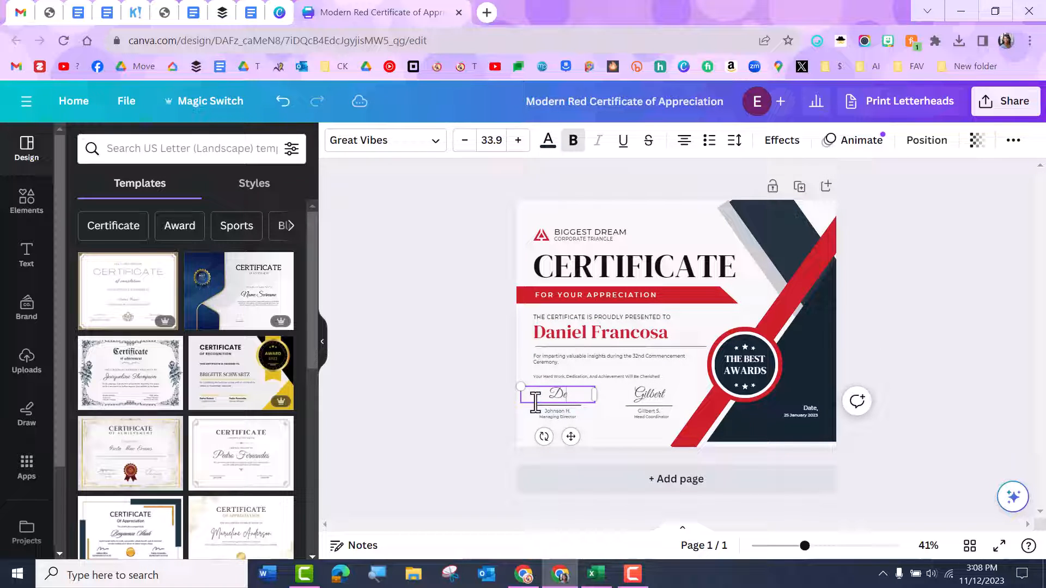
pyautogui.write('Desiree Alexander')
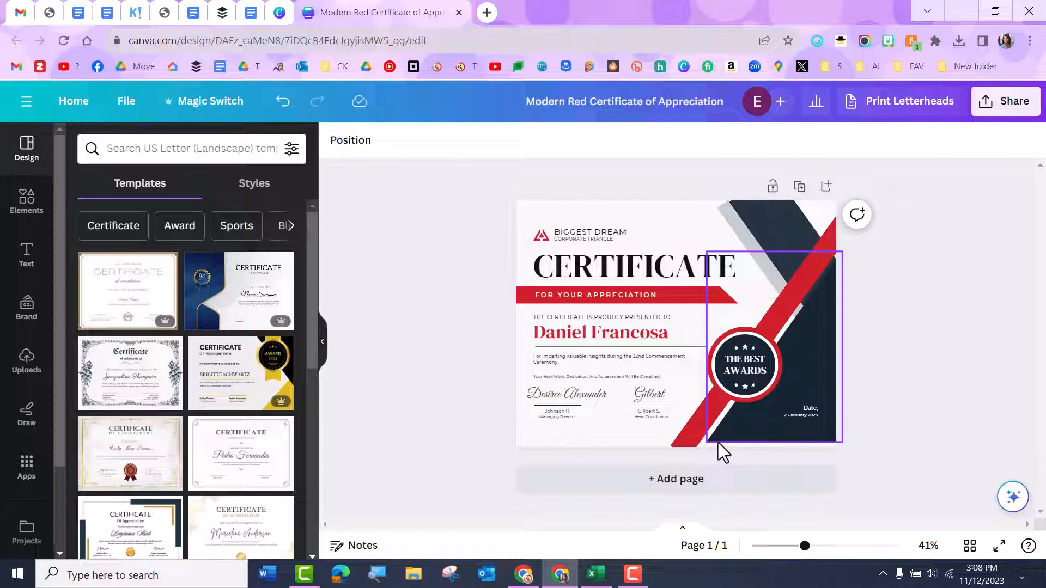
# - Start Bulk create from the Apps list and choose to enter data manually
pyautogui.click(26, 464)
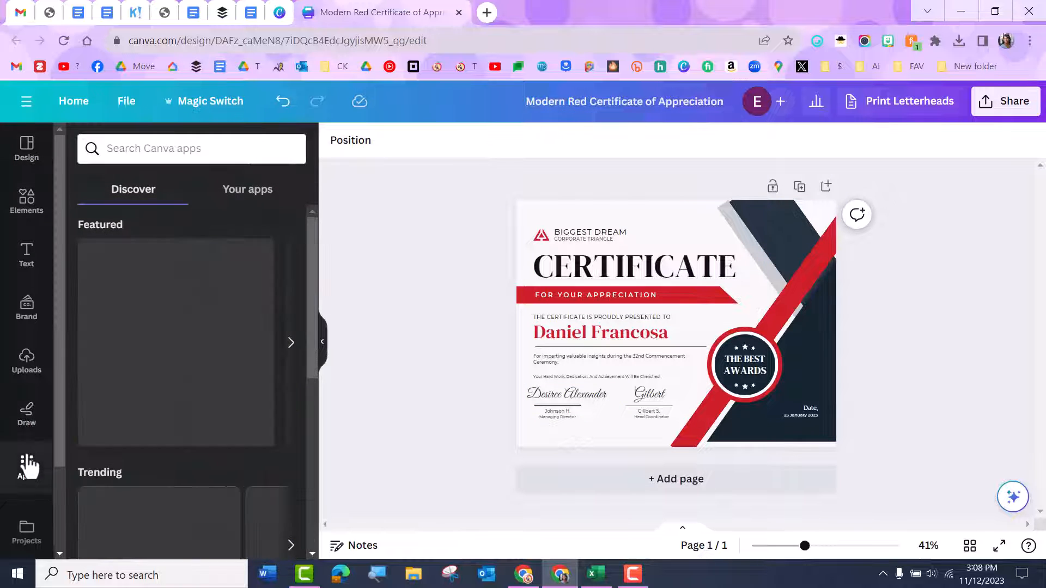
pyautogui.scroll(-3)
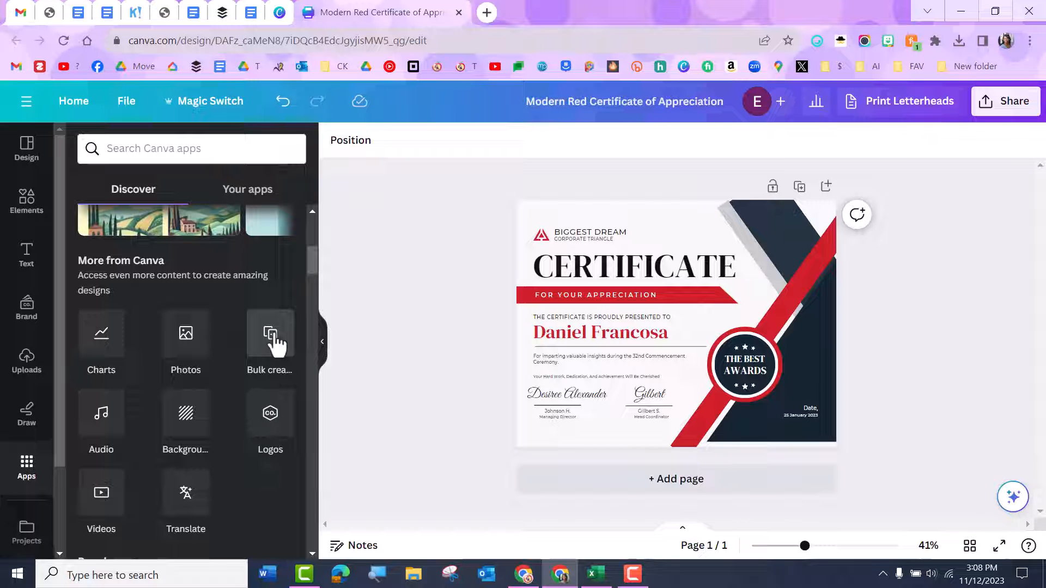
pyautogui.click(270, 334)
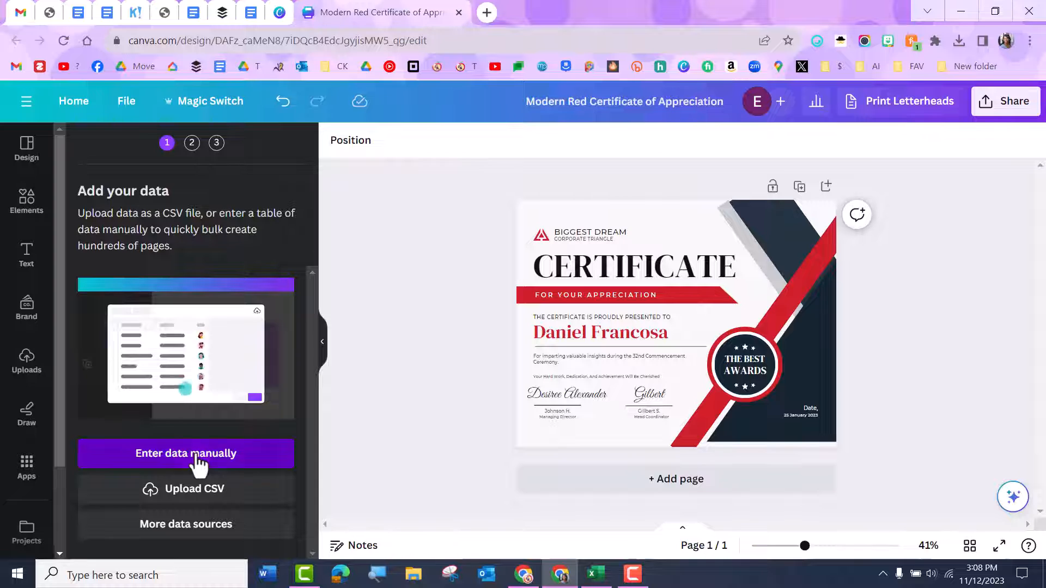
pyautogui.click(186, 453)
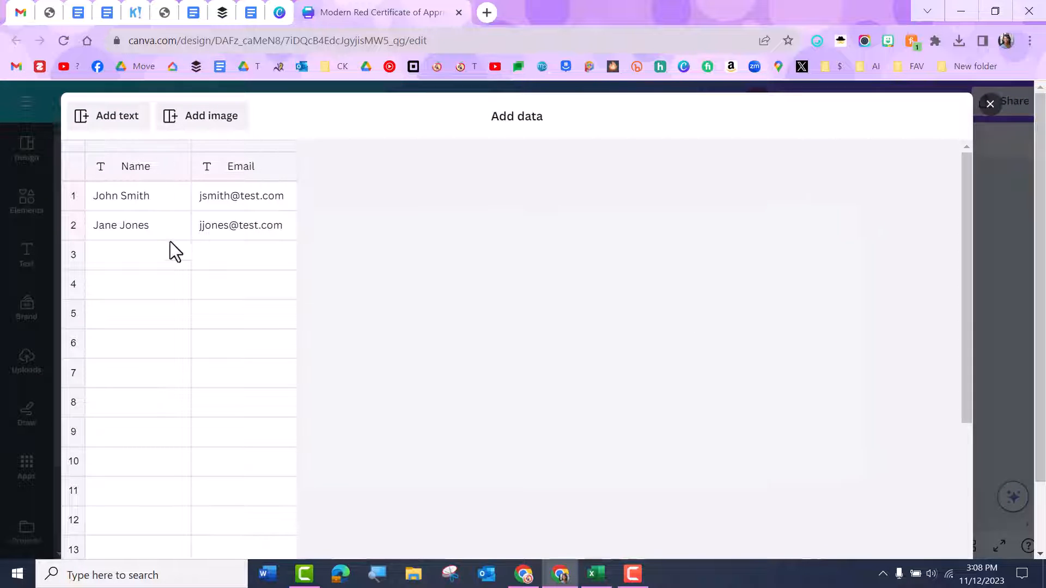
# - Try a test entry 'vbcvb' and a new column in the manual data table, then close it
pyautogui.click(137, 254)
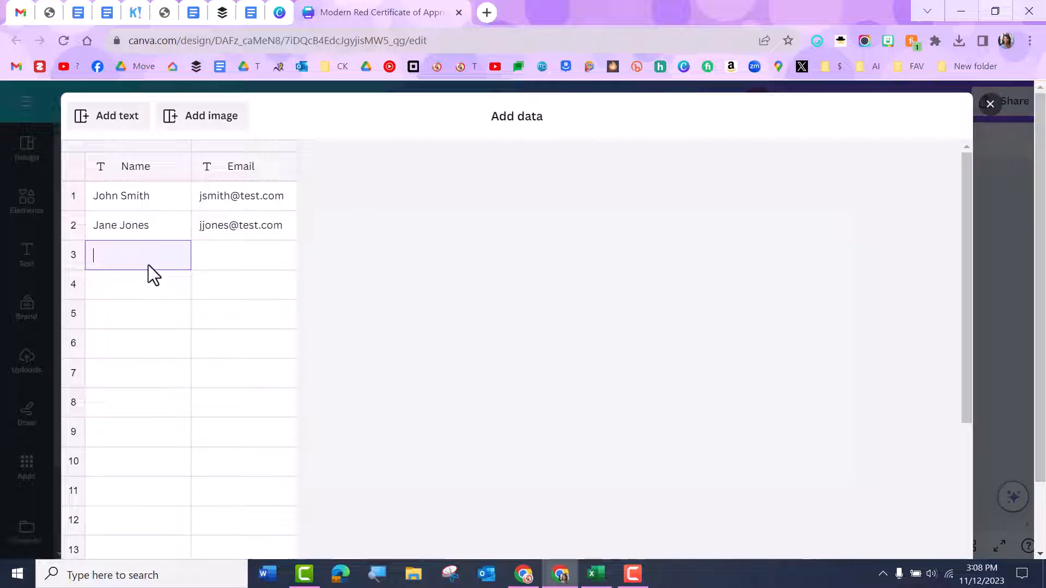
pyautogui.write('vbcvb')
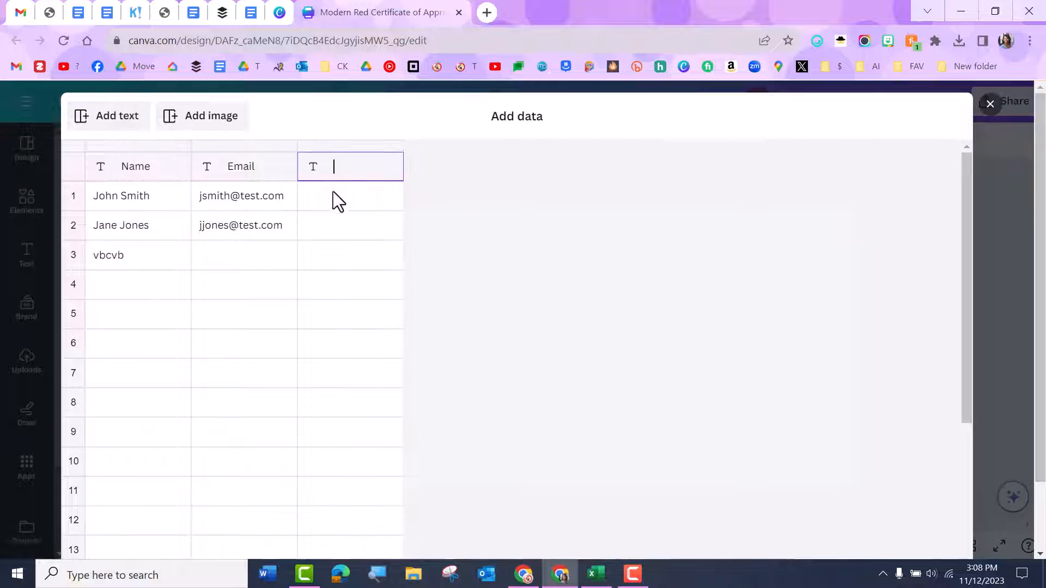
pyautogui.click(350, 195)
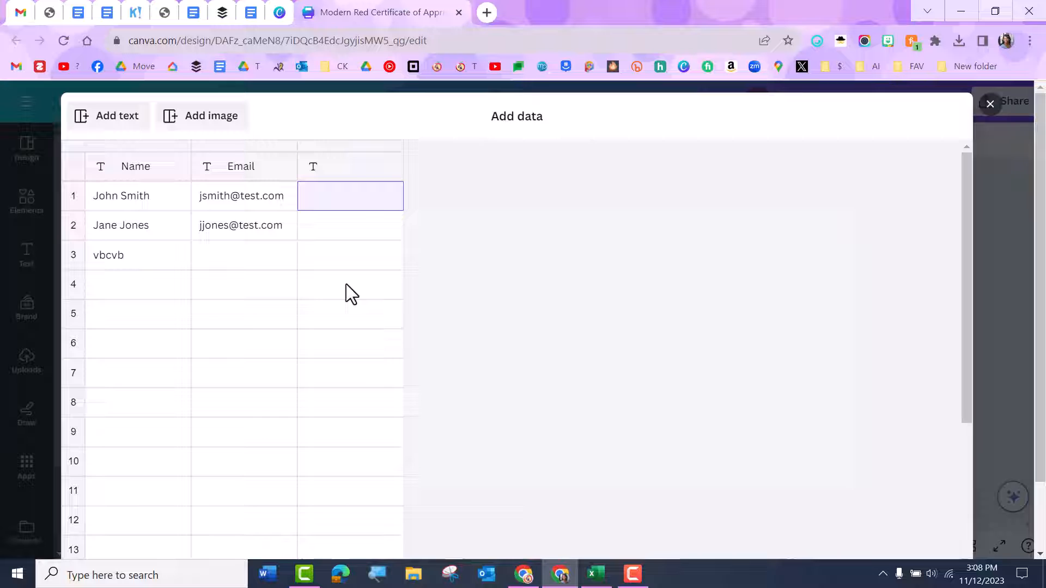
pyautogui.click(990, 104)
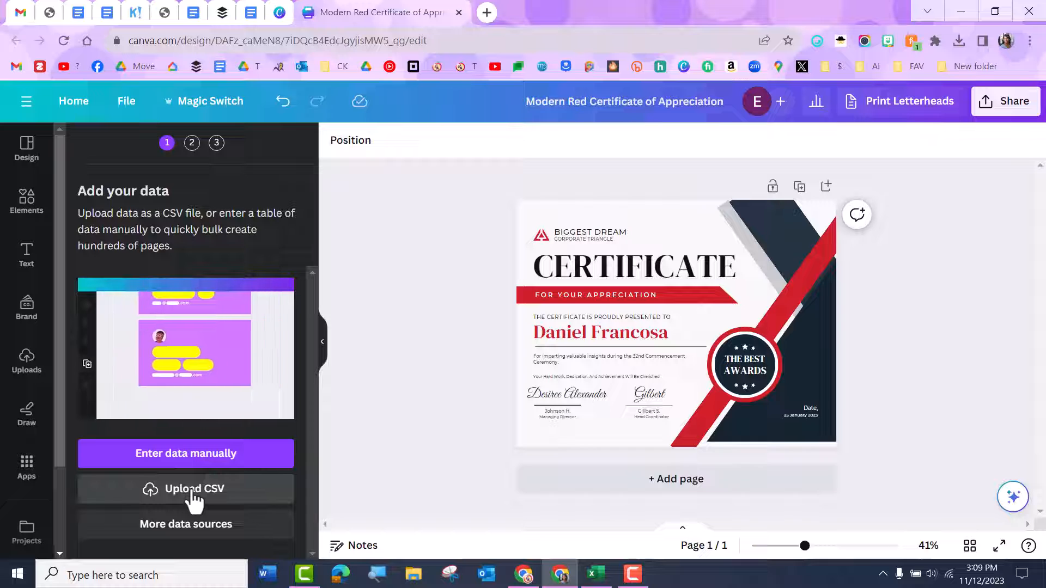
# - Upload the CSV and connect the recipient name text to the Name field
pyautogui.click(185, 490)
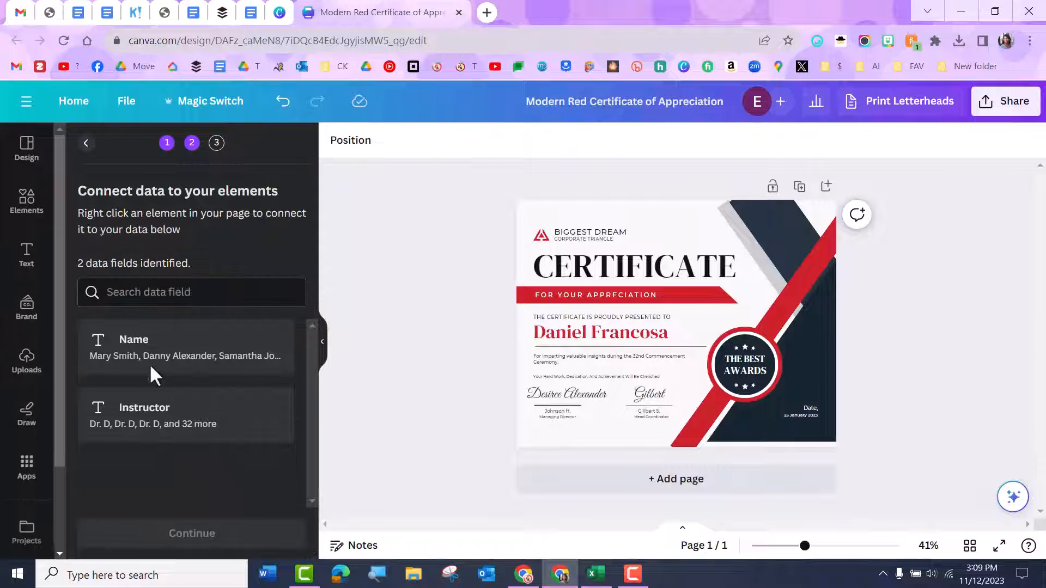
pyautogui.moveTo(252, 390)
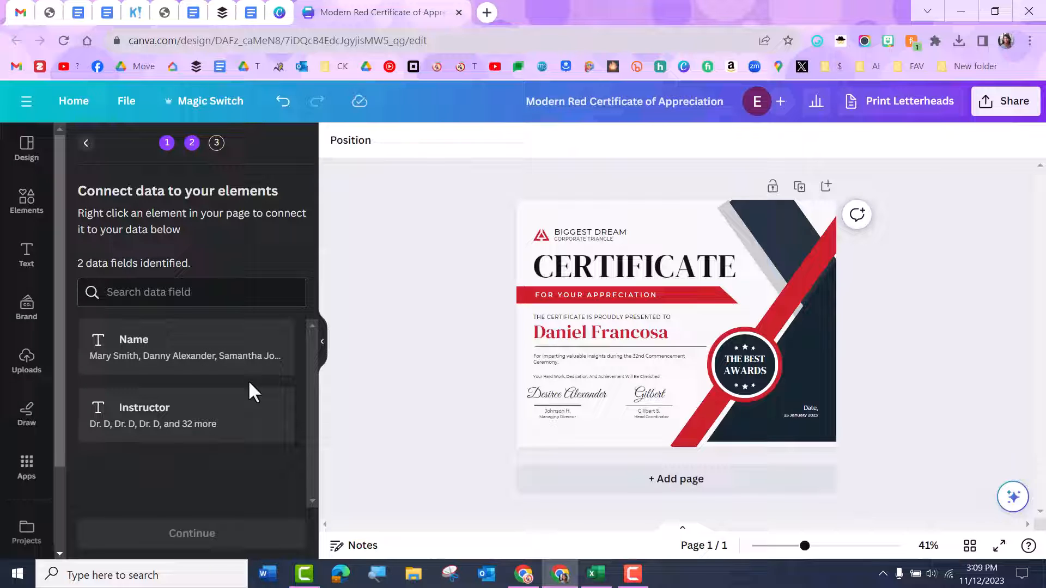
pyautogui.click(604, 359)
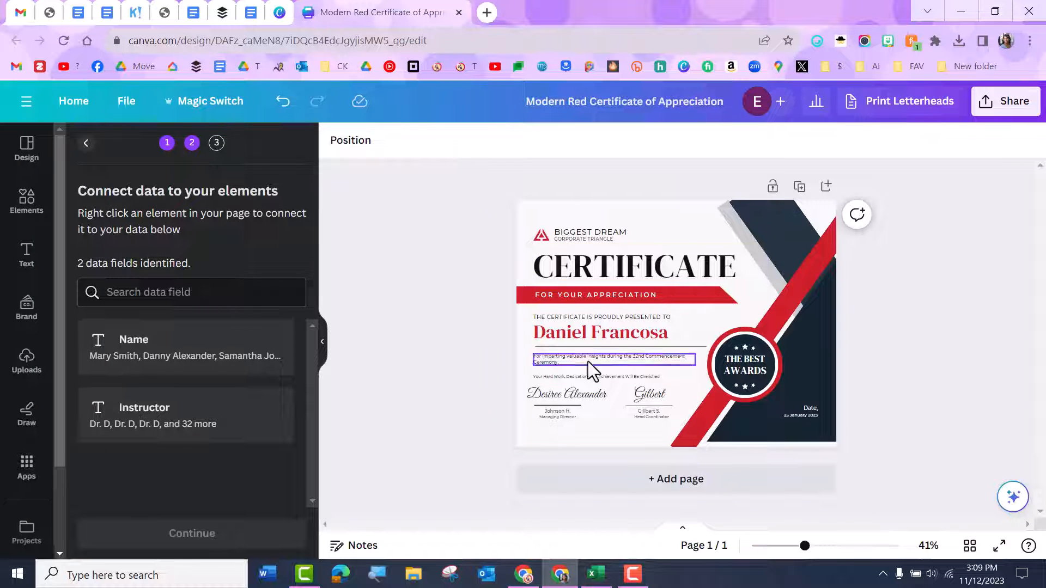
pyautogui.click(600, 332)
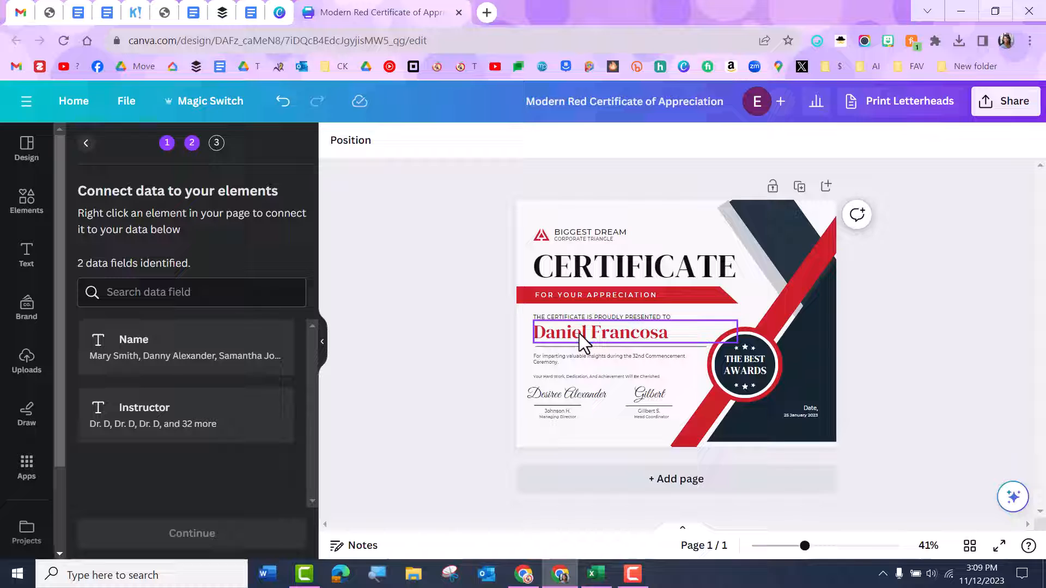
pyautogui.rightClick(587, 333)
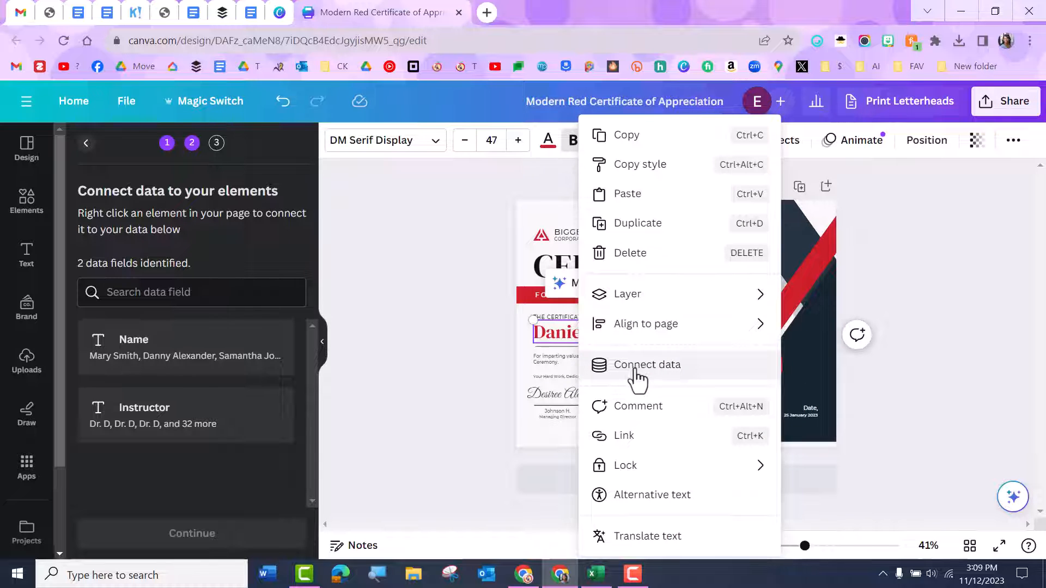
pyautogui.click(646, 363)
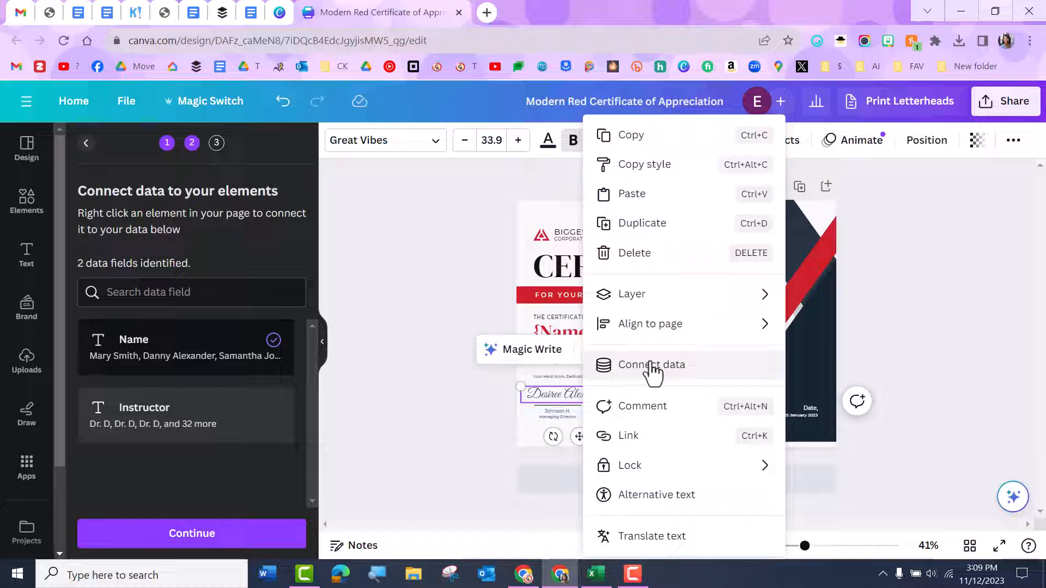
# - Connect the left signature to the Instructor field and check the right signature's options
pyautogui.click(652, 365)
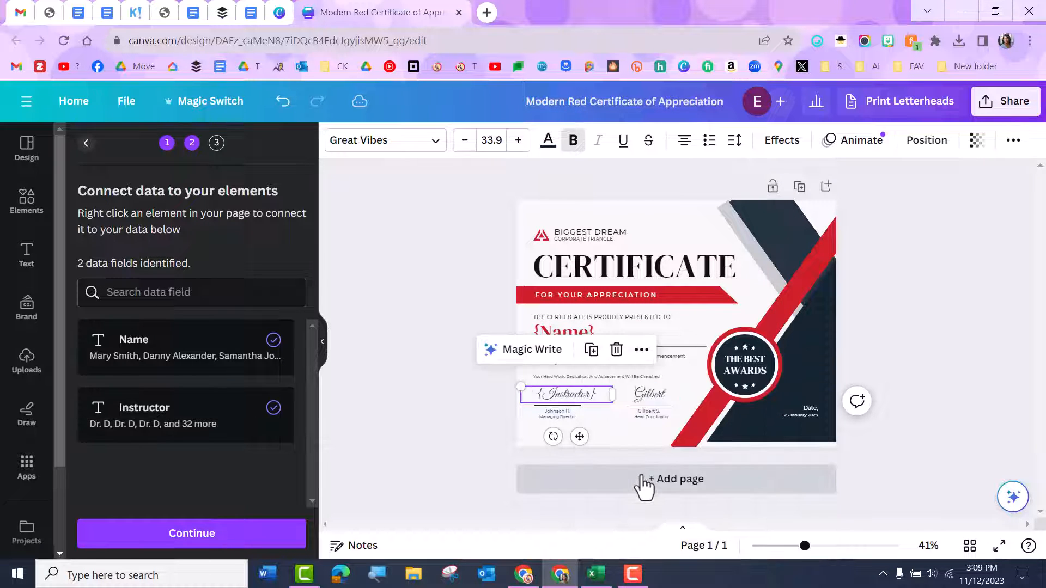
pyautogui.rightClick(644, 393)
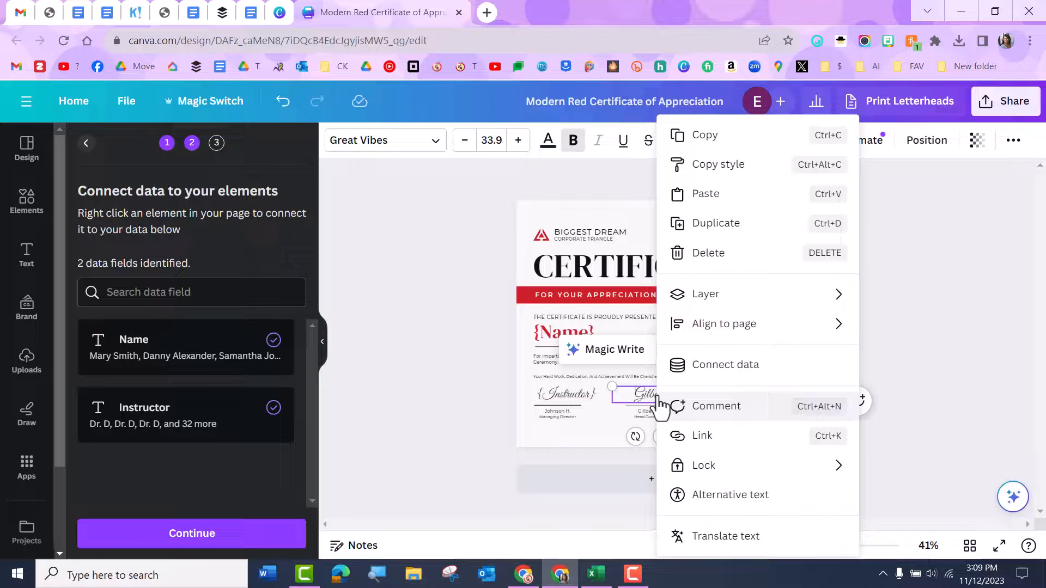
pyautogui.moveTo(717, 374)
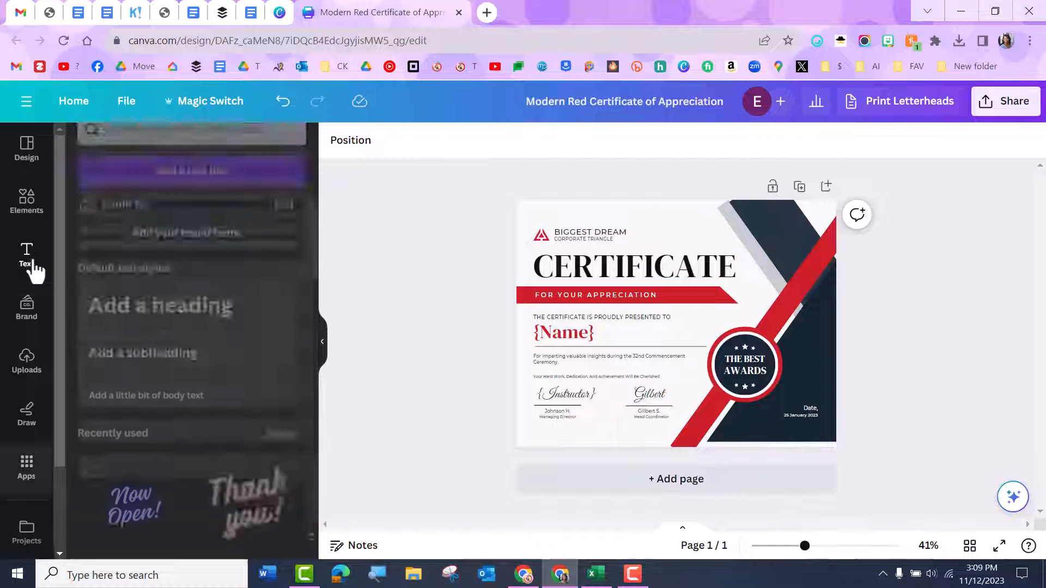
# - Add a subheading text box atop the certificate and reopen Bulk create's add-data step
pyautogui.click(142, 372)
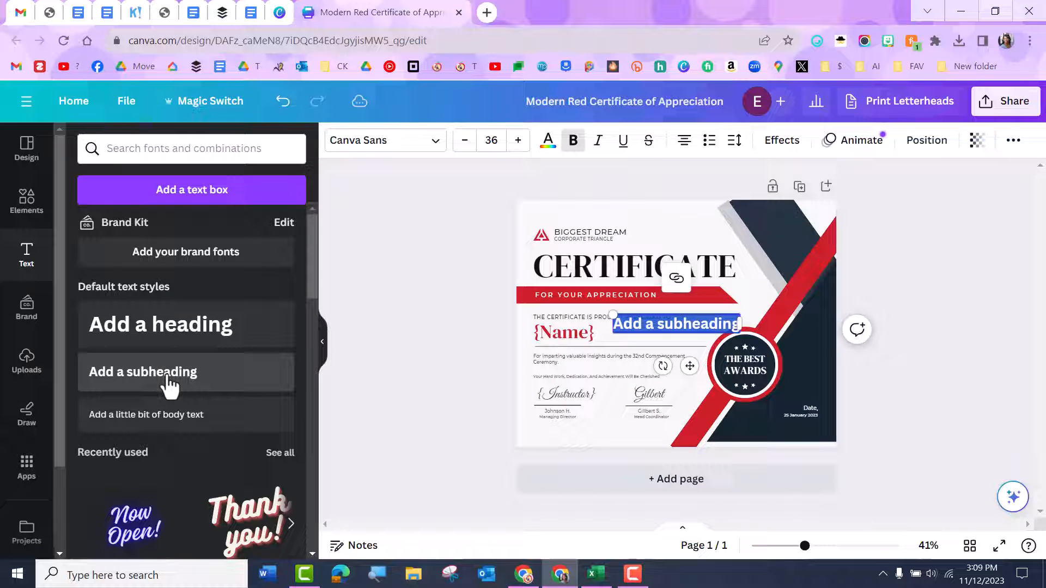
pyautogui.click(674, 324)
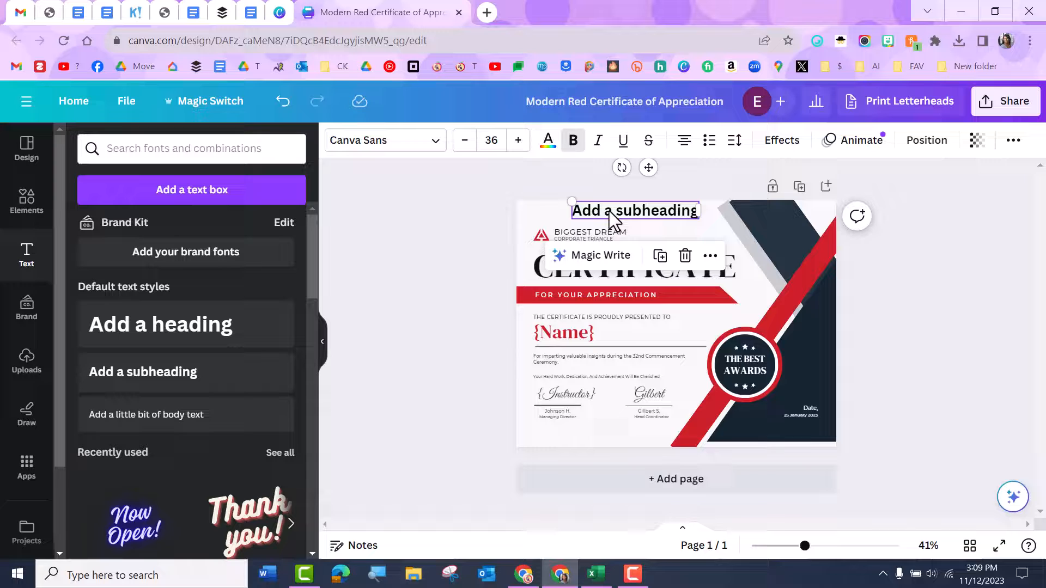
pyautogui.rightClick(613, 220)
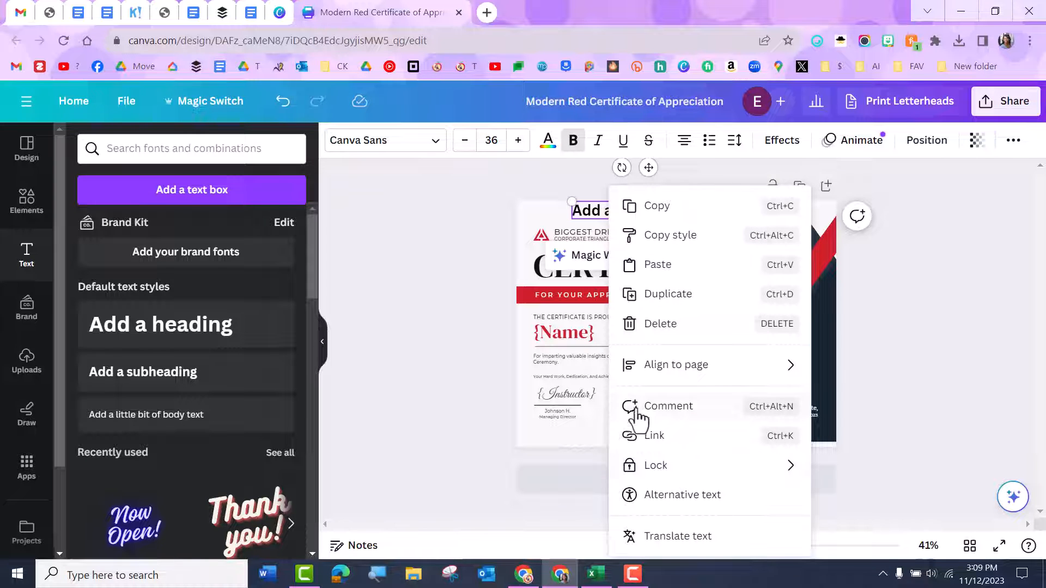
pyautogui.click(26, 464)
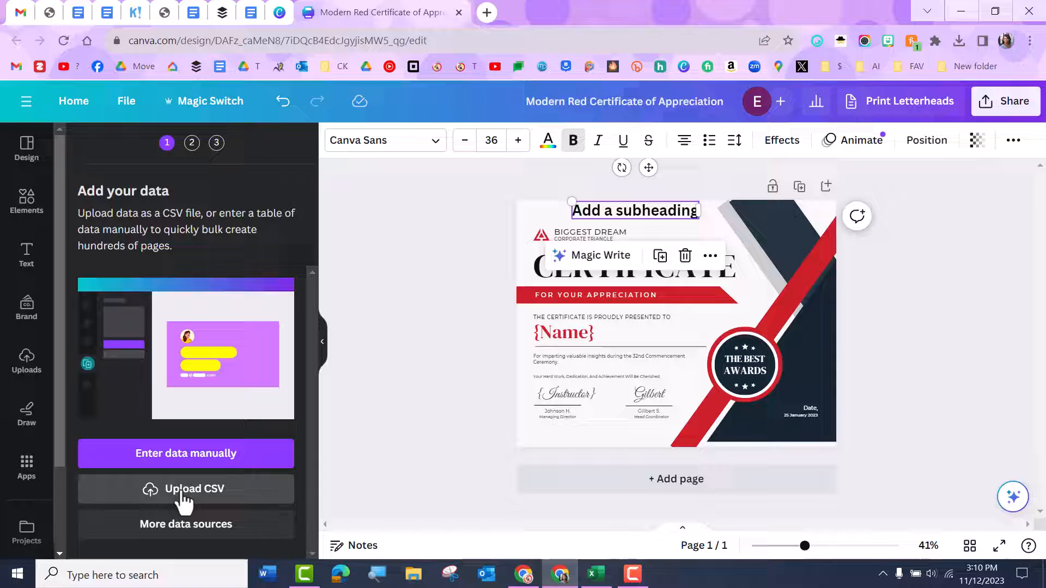
pyautogui.click(185, 489)
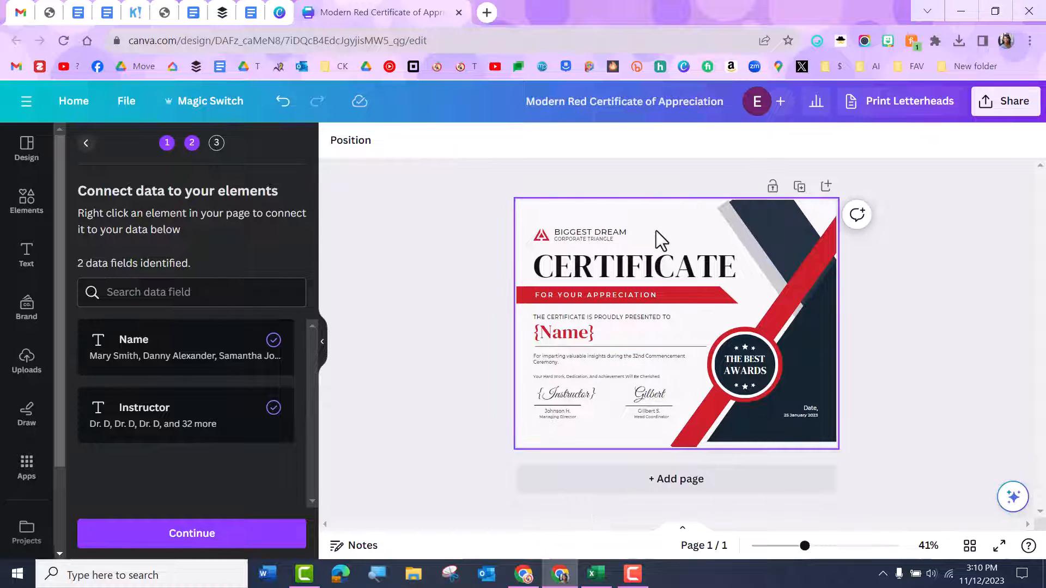
pyautogui.click(191, 533)
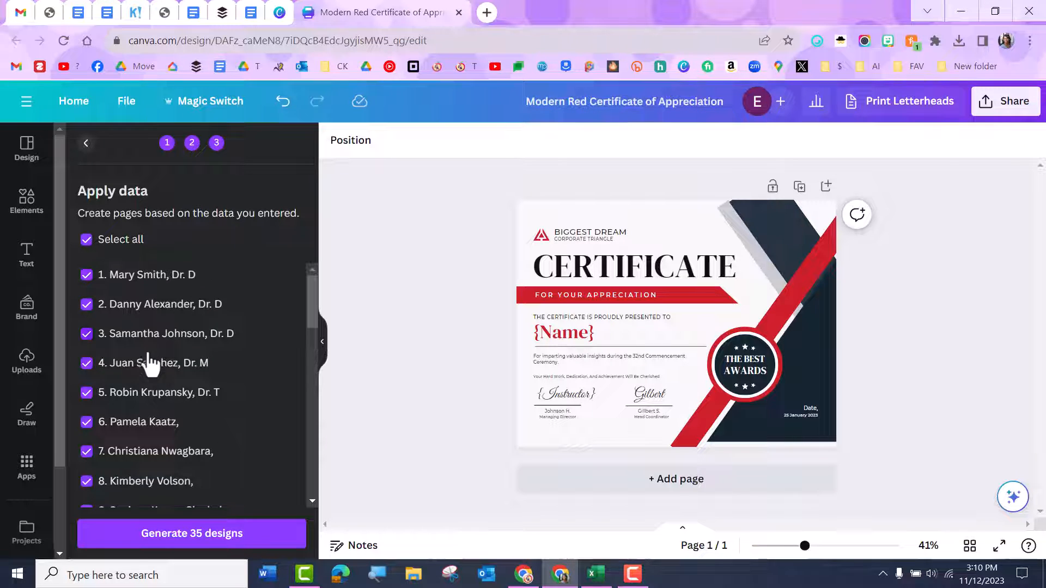
pyautogui.moveTo(237, 388)
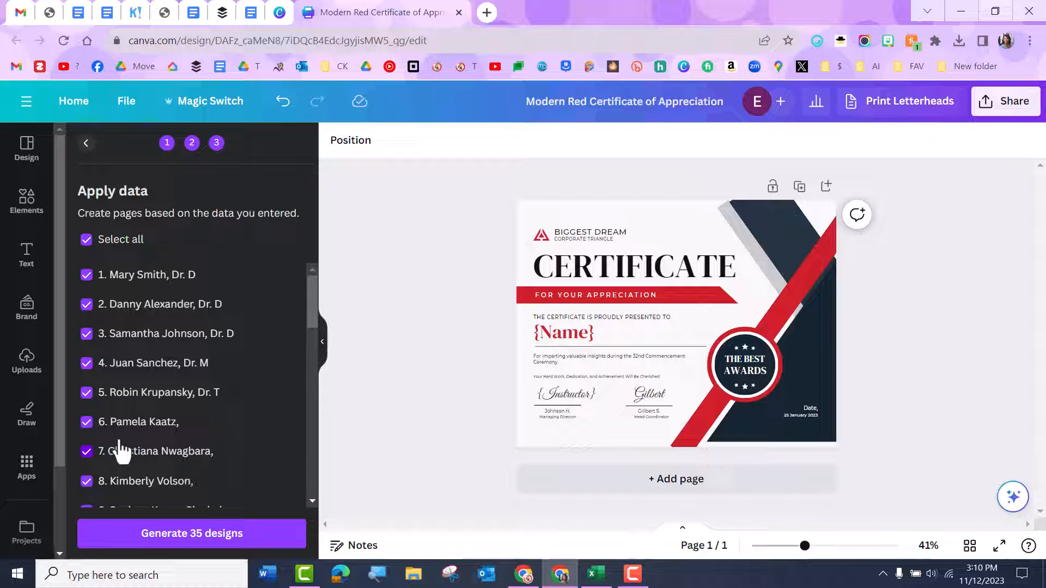
pyautogui.click(85, 422)
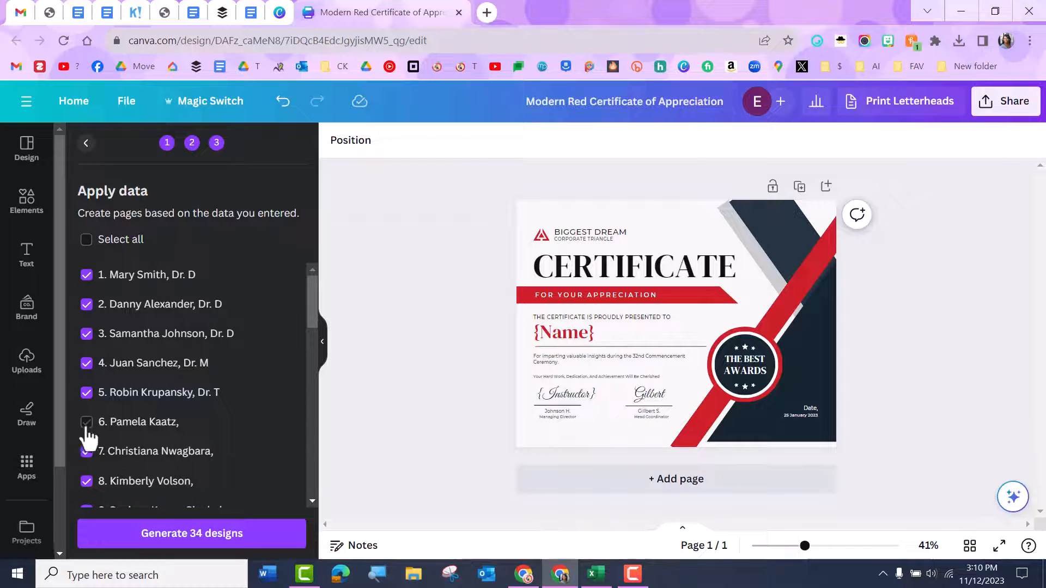
pyautogui.click(86, 422)
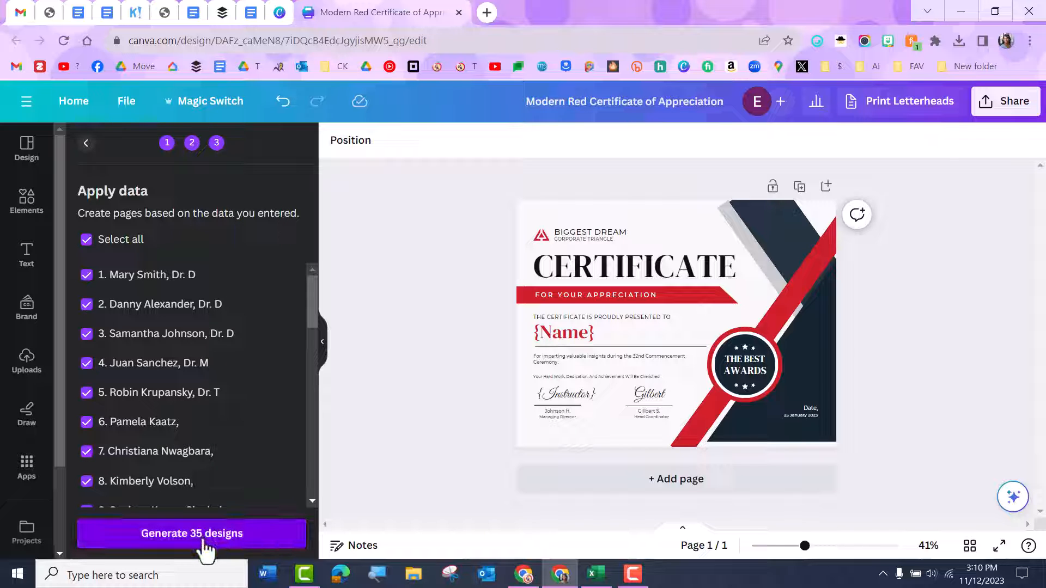
# - Generate the 35 certificate pages and type 'fgdrfg' into page 1's name
pyautogui.click(192, 533)
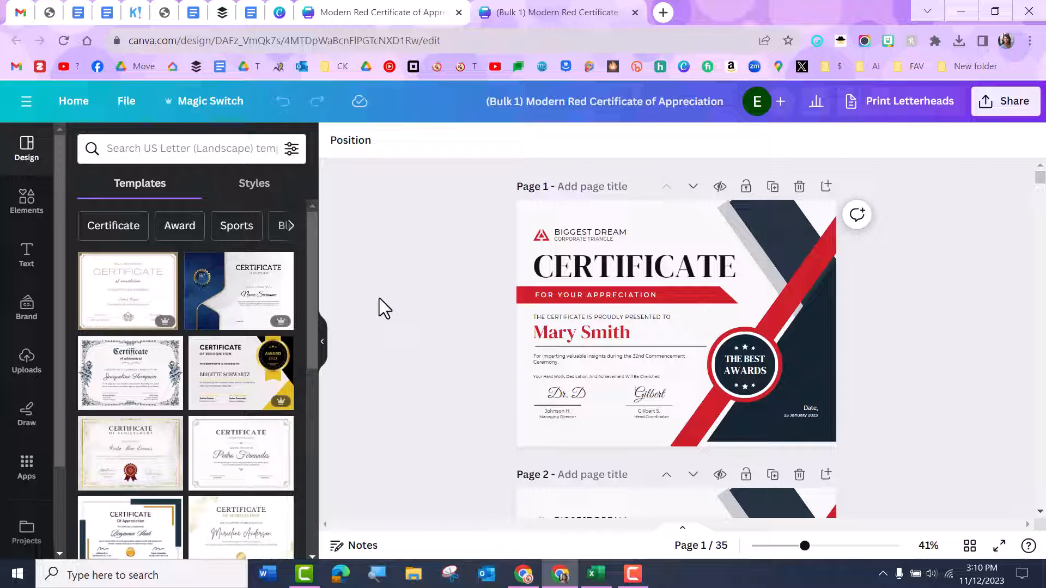
pyautogui.click(580, 332)
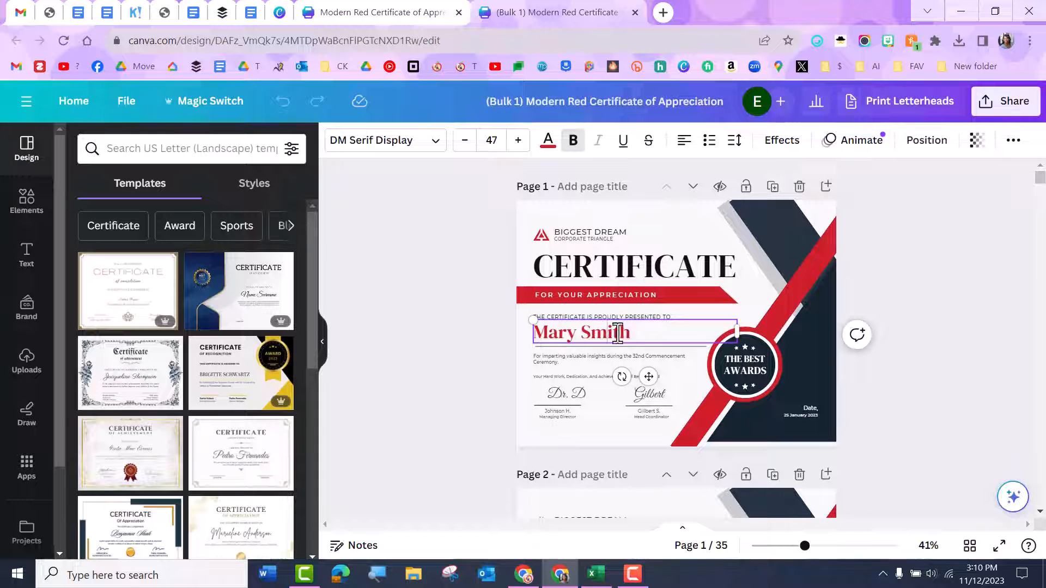
pyautogui.write('fgdrfg')
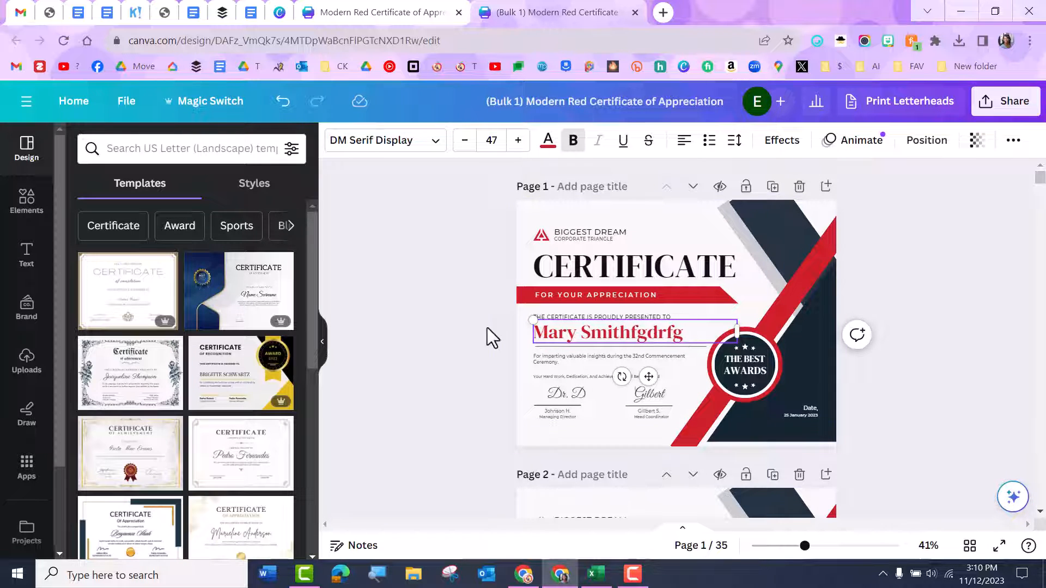
# - Scroll through the generated pages and check the empty instructor area on page 6
pyautogui.scroll(-3)
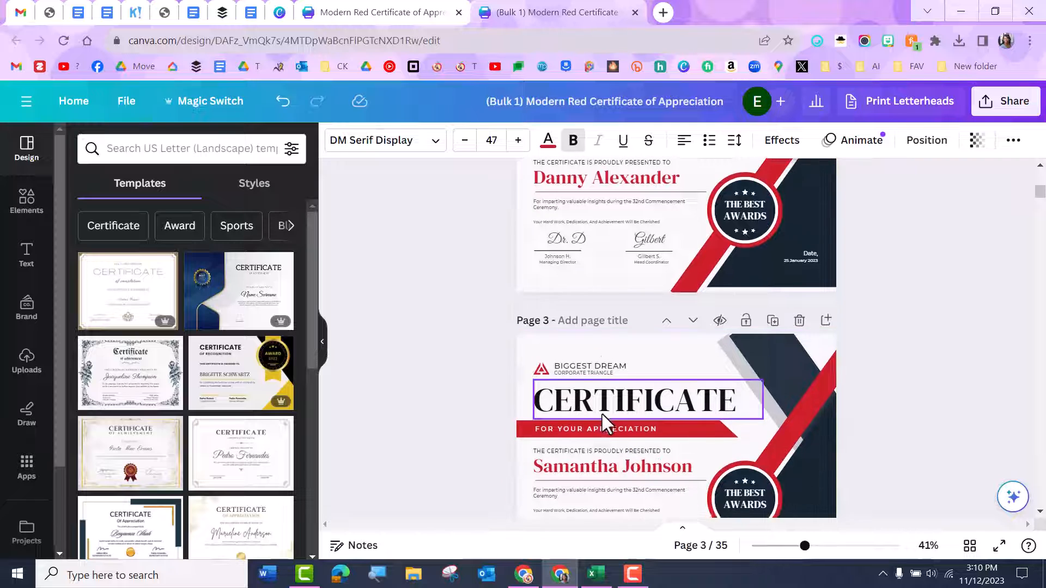
pyautogui.scroll(-3)
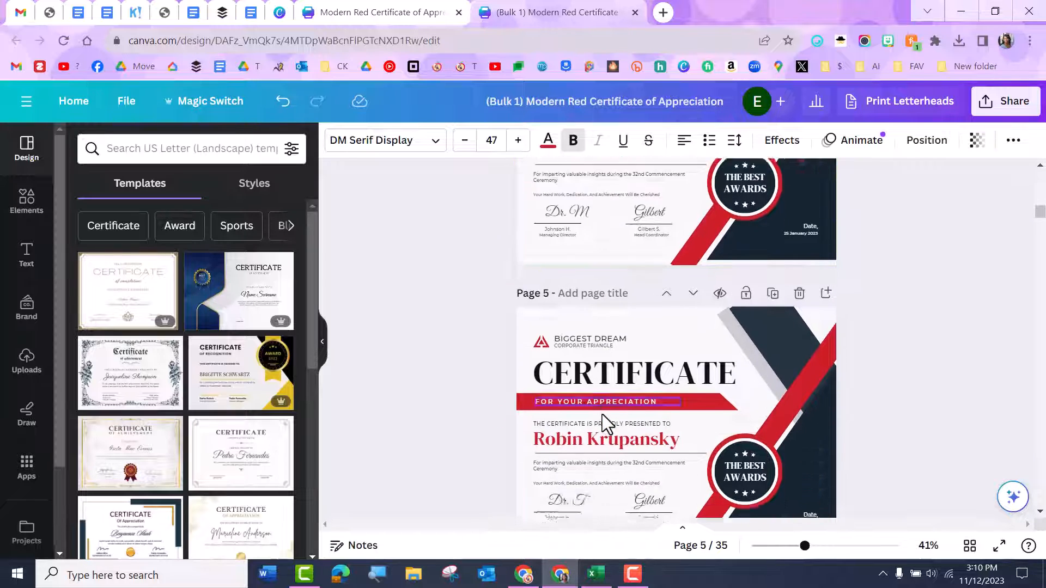
pyautogui.scroll(-3)
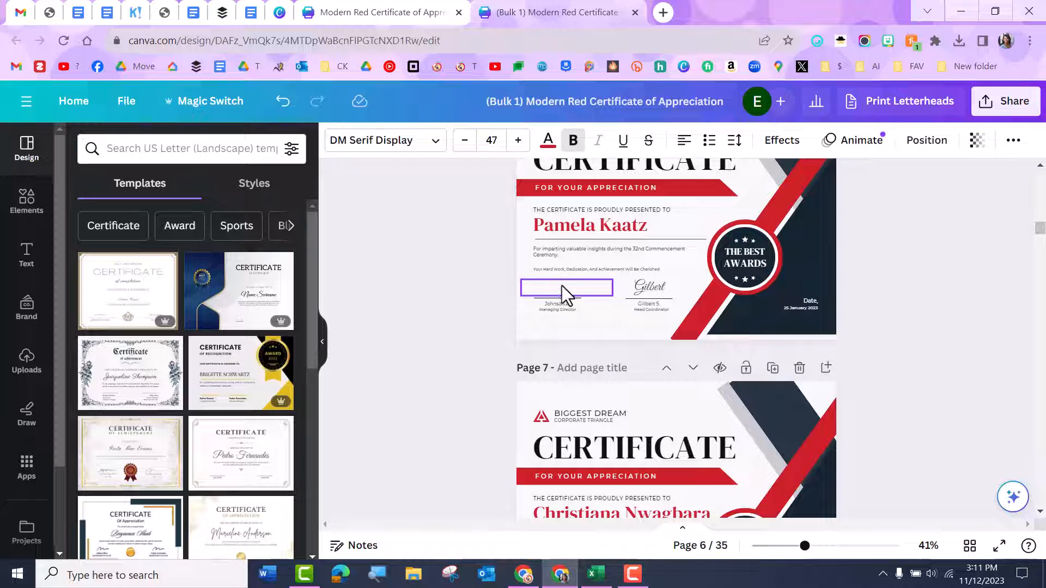
pyautogui.click(592, 574)
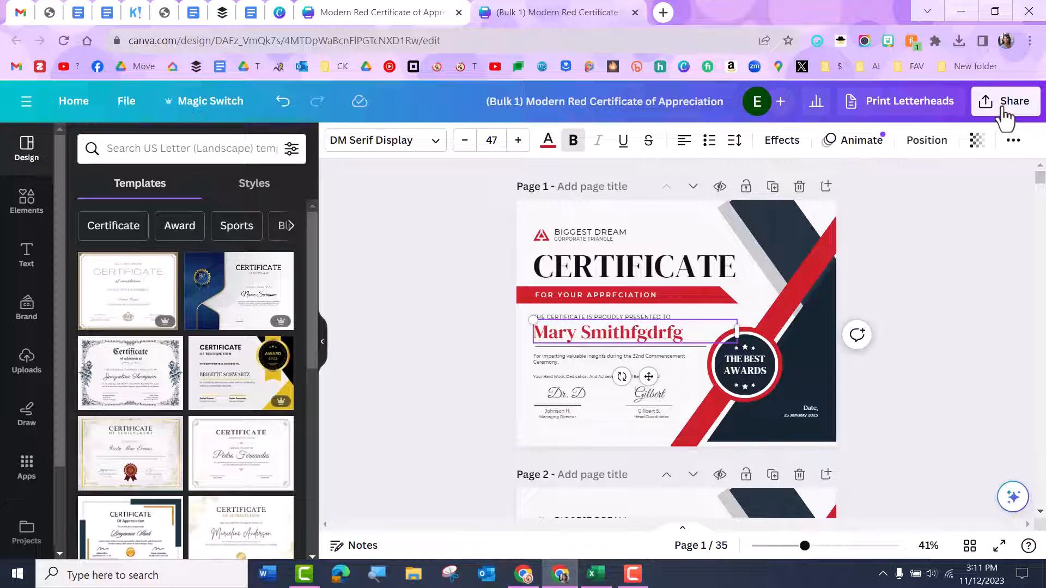
# - Set the download file type to PDF Print and show the page selection list
pyautogui.click(1009, 100)
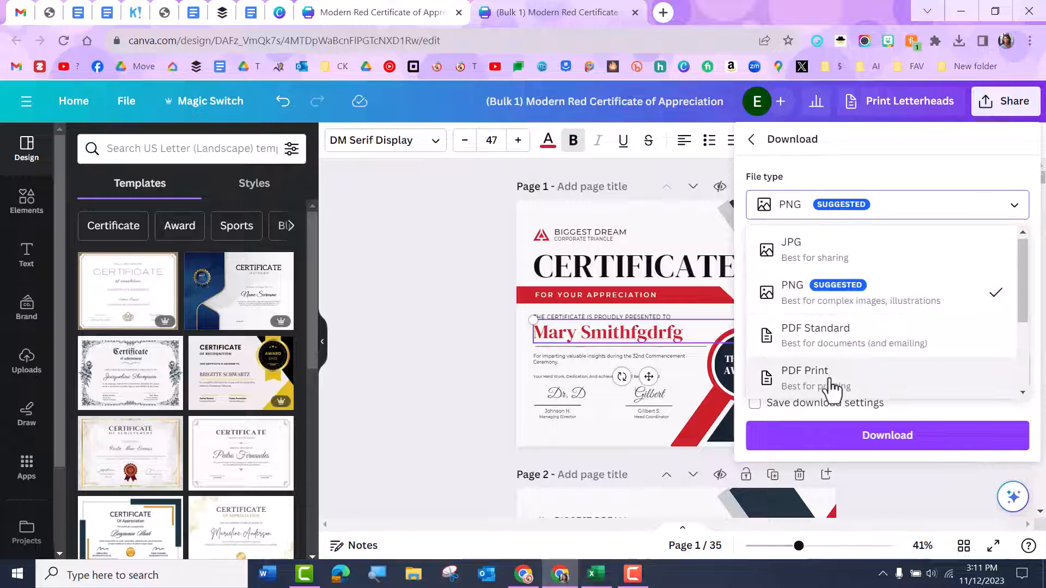
pyautogui.click(804, 378)
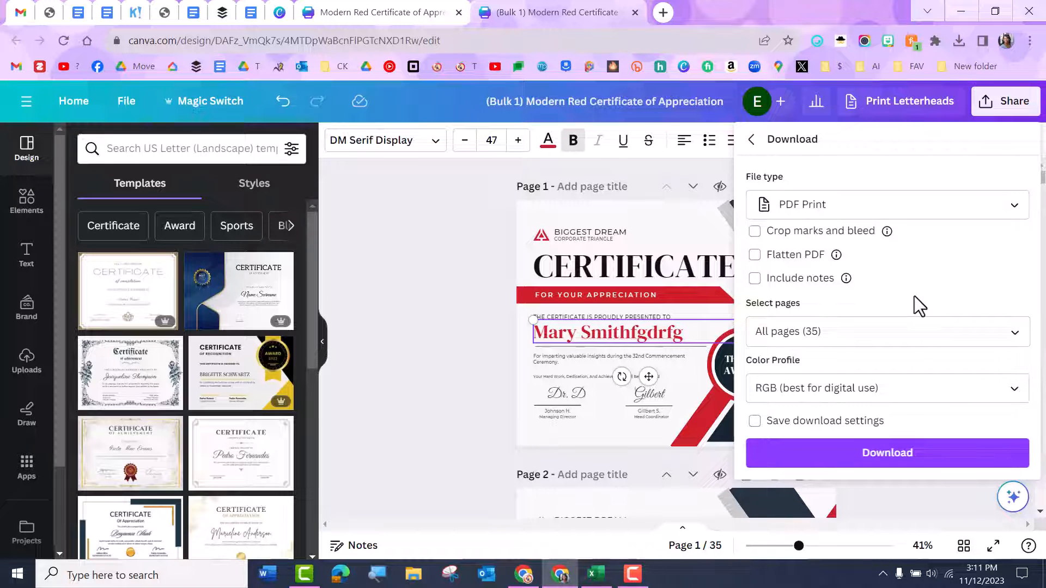
pyautogui.click(886, 331)
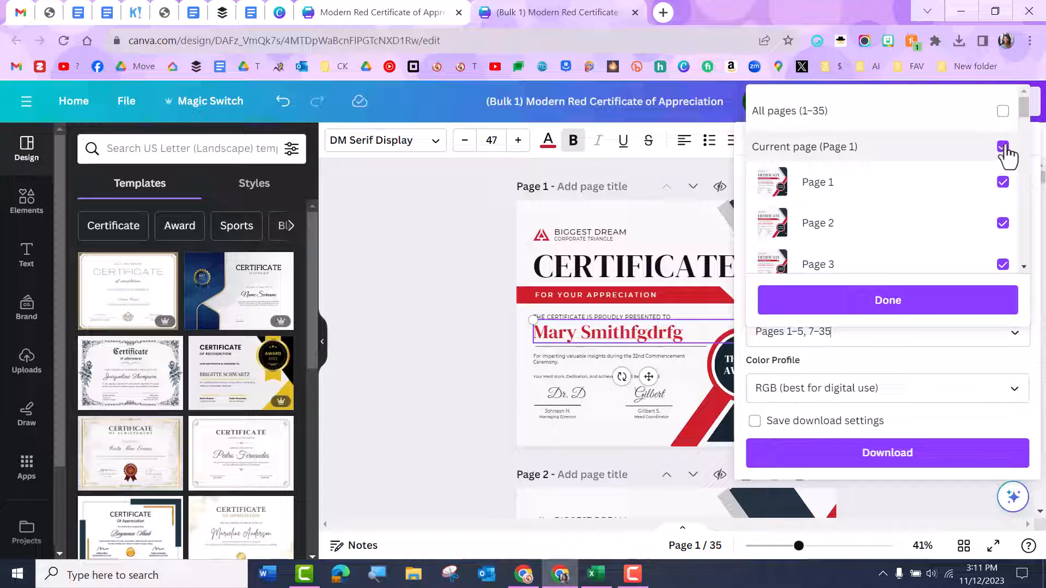
# - Clear all pages and select only pages 6 and 10 for download
pyautogui.click(1002, 147)
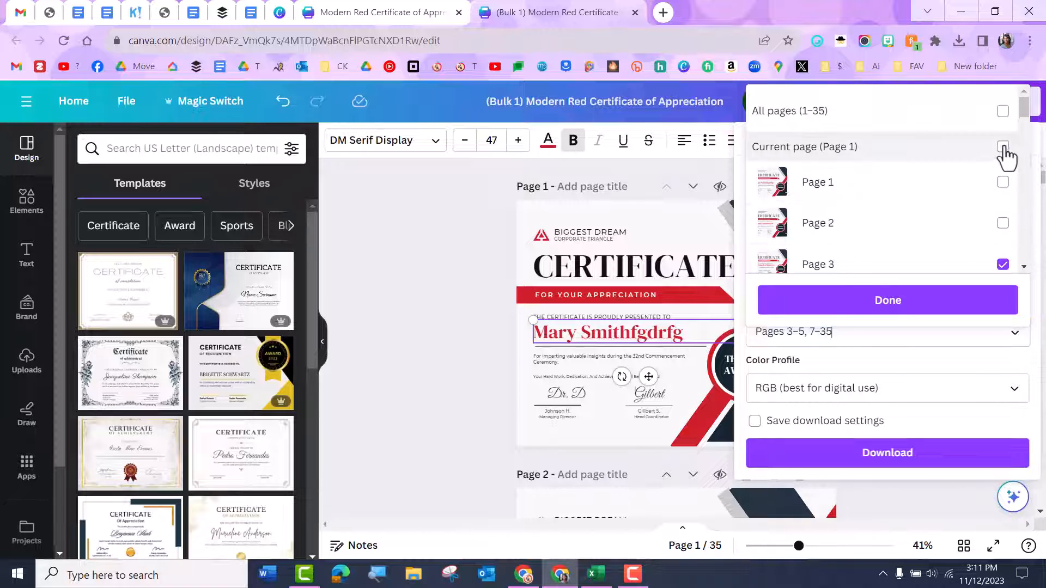
pyautogui.click(1002, 264)
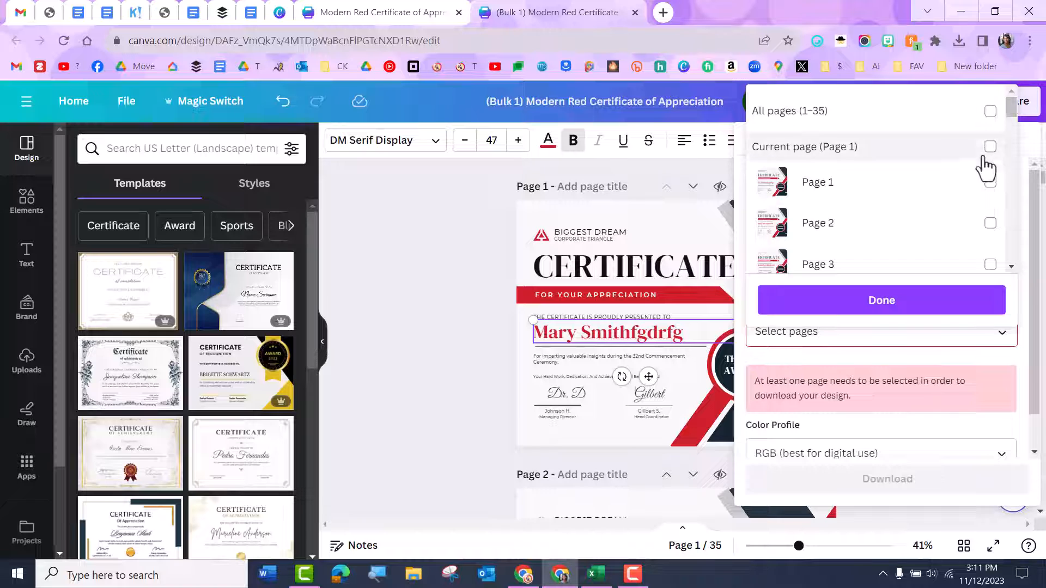
pyautogui.scroll(-3)
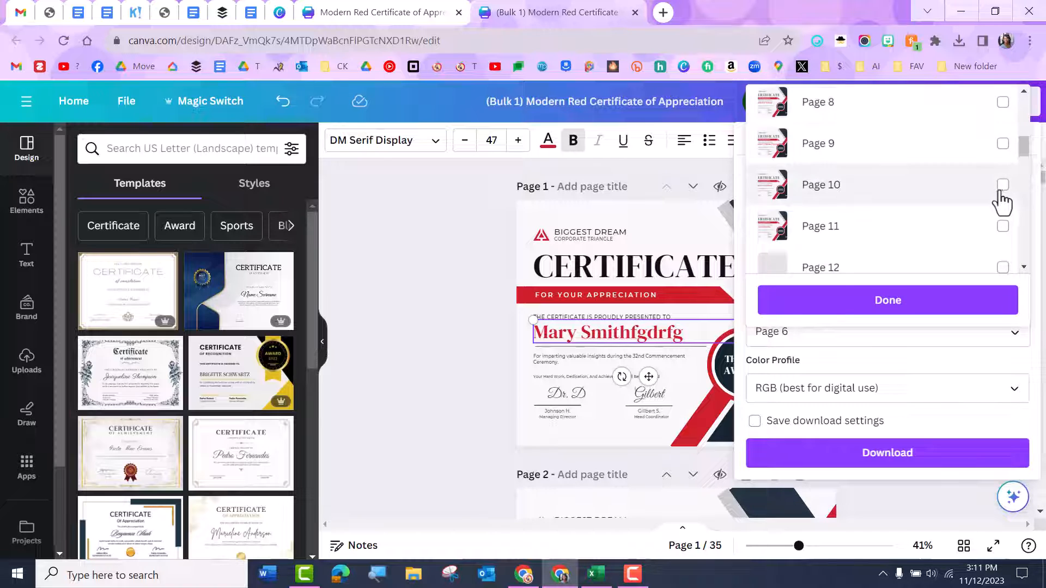
pyautogui.click(887, 300)
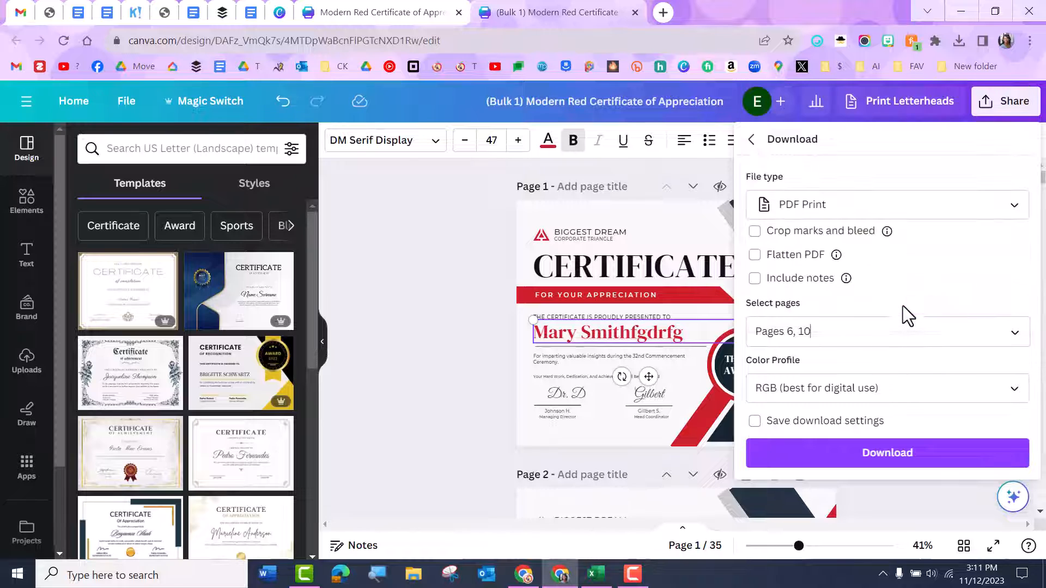
pyautogui.moveTo(410, 251)
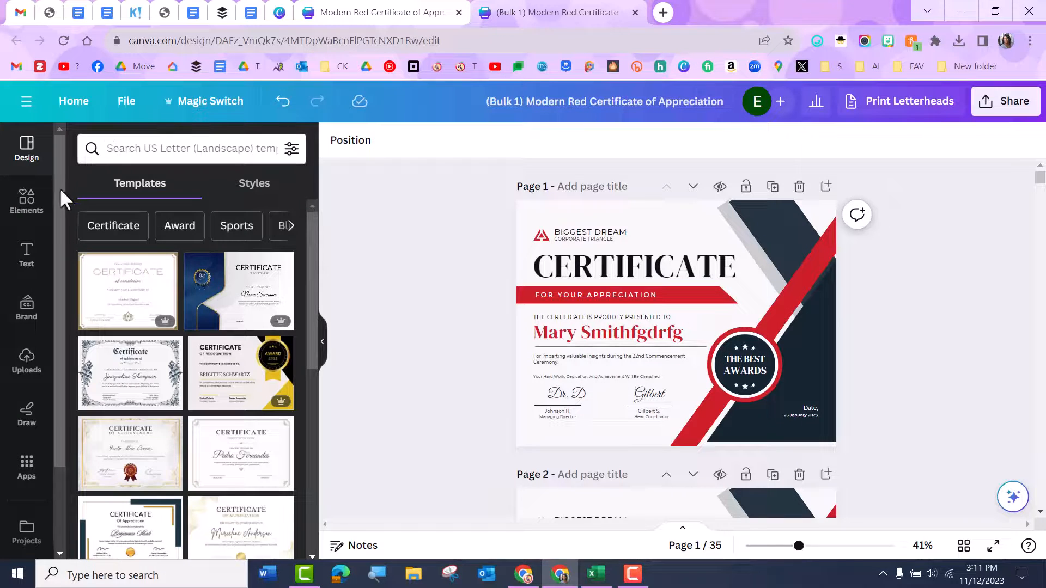
# - Reopen the Apps collection showing Bulk create among the More from Canva tools
pyautogui.scroll(-3)
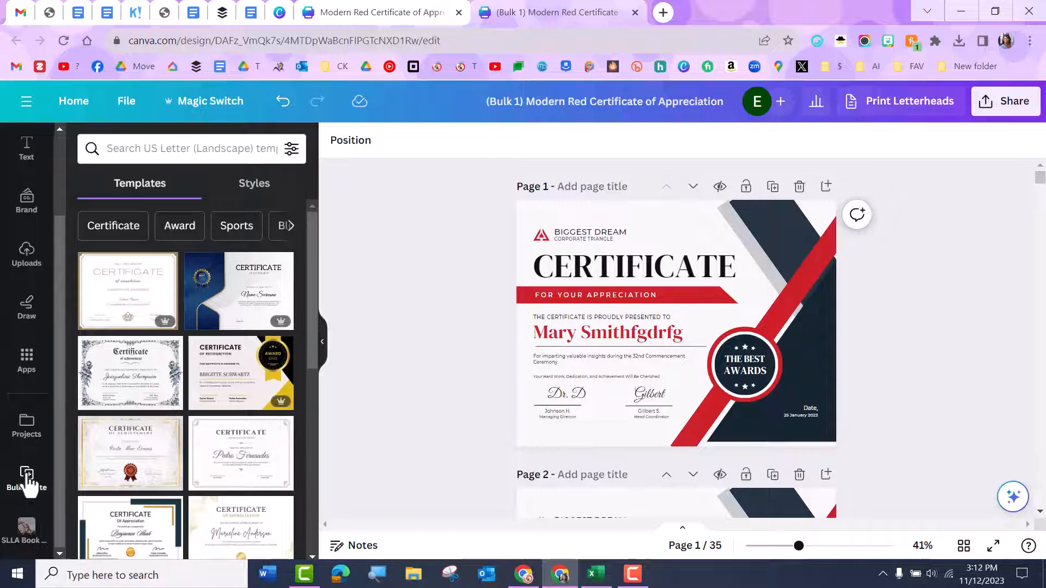
pyautogui.click(26, 481)
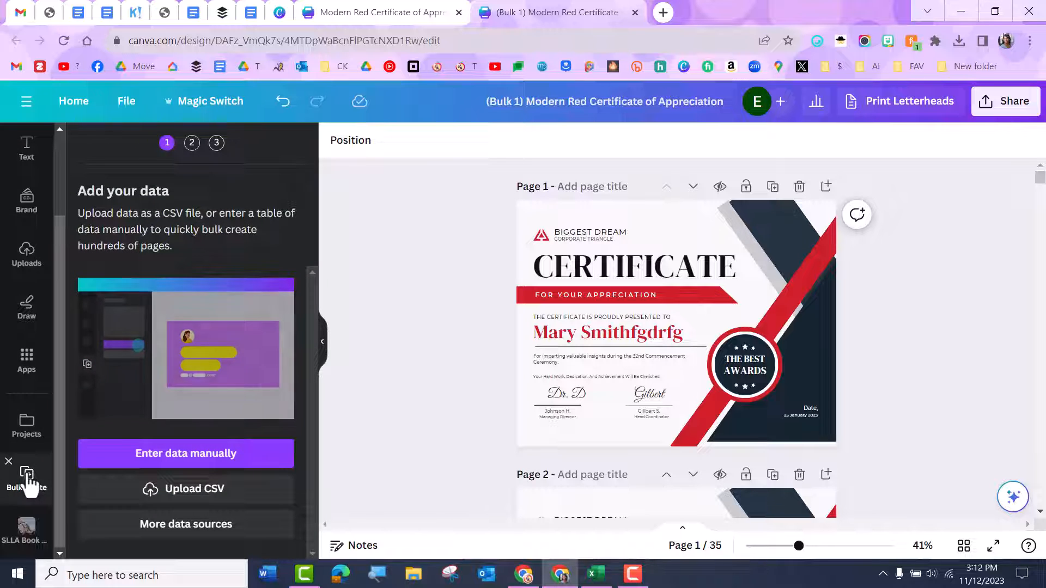
pyautogui.click(26, 360)
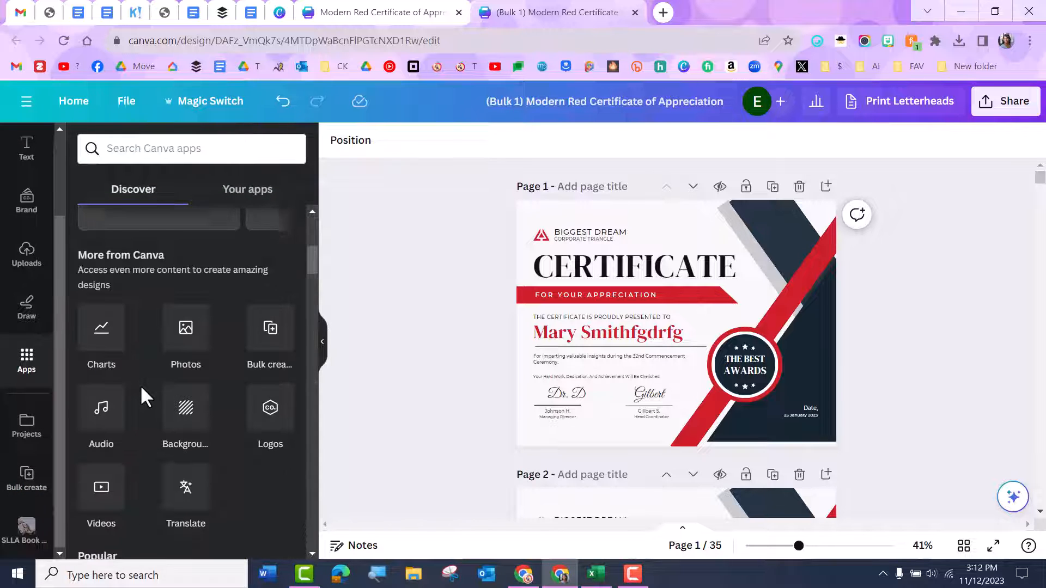